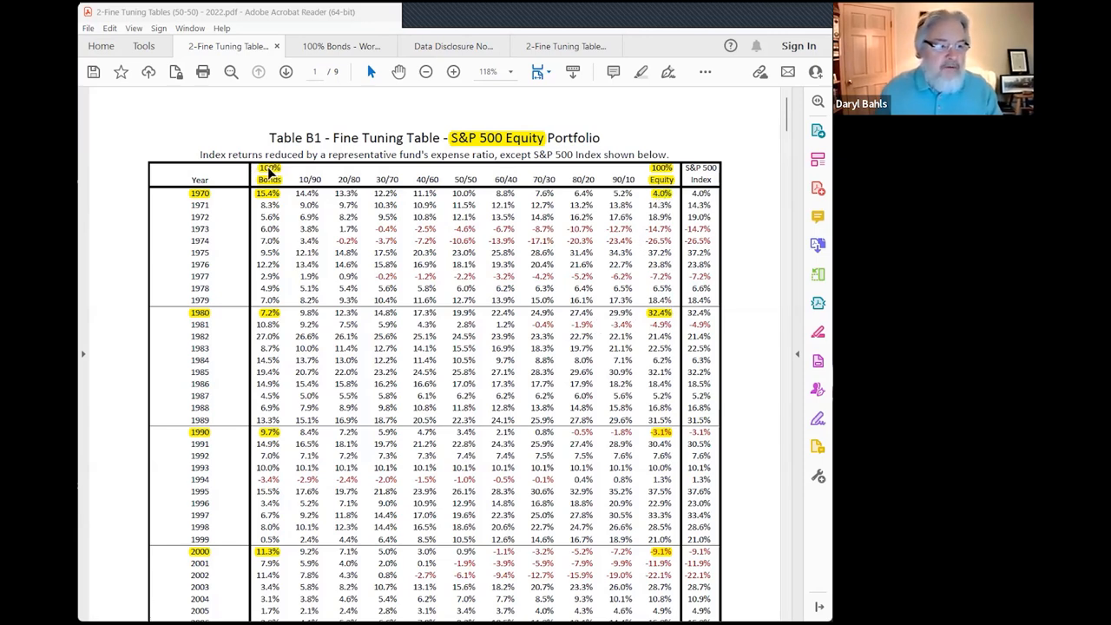
{"action": "mouse_move", "coordinate": [274, 192]}
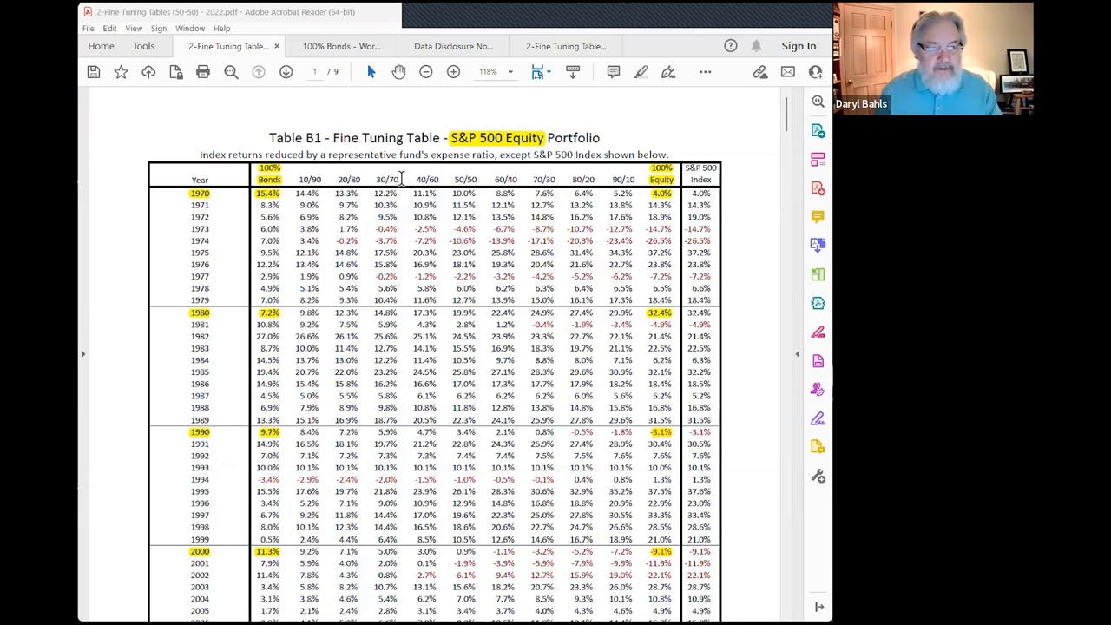
{"action": "mouse_move", "coordinate": [306, 177]}
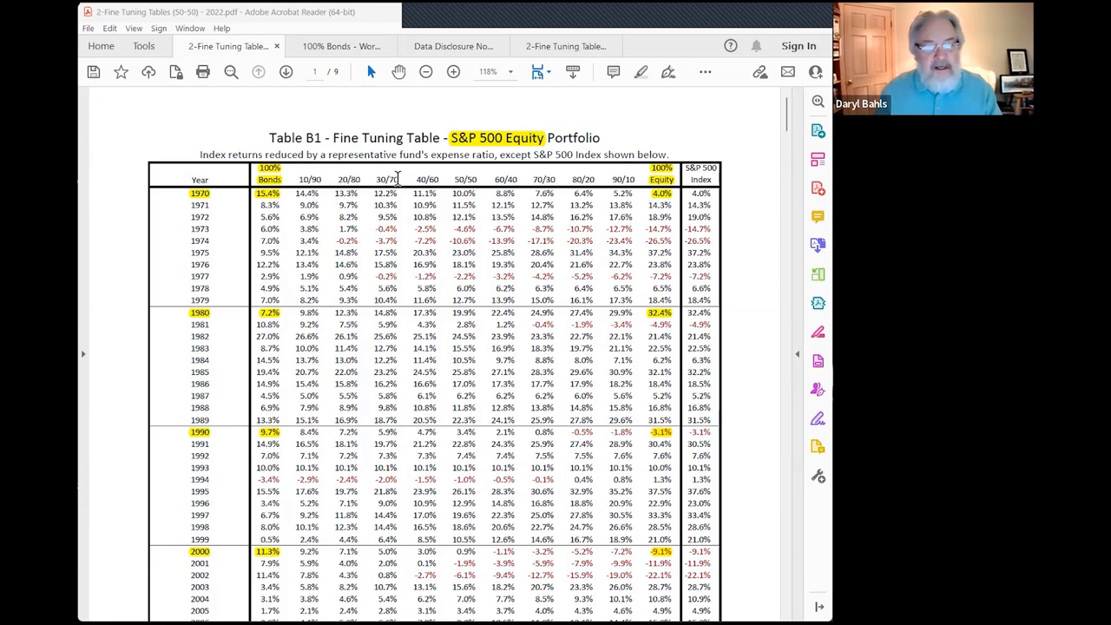
{"action": "mouse_move", "coordinate": [524, 183]}
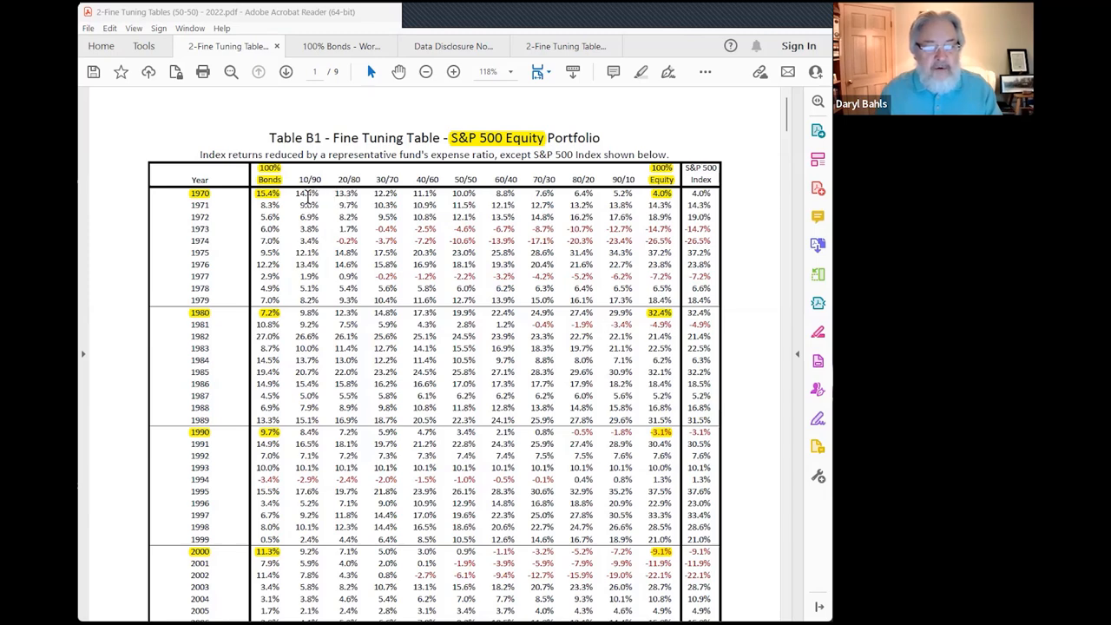
{"action": "mouse_move", "coordinate": [634, 204]}
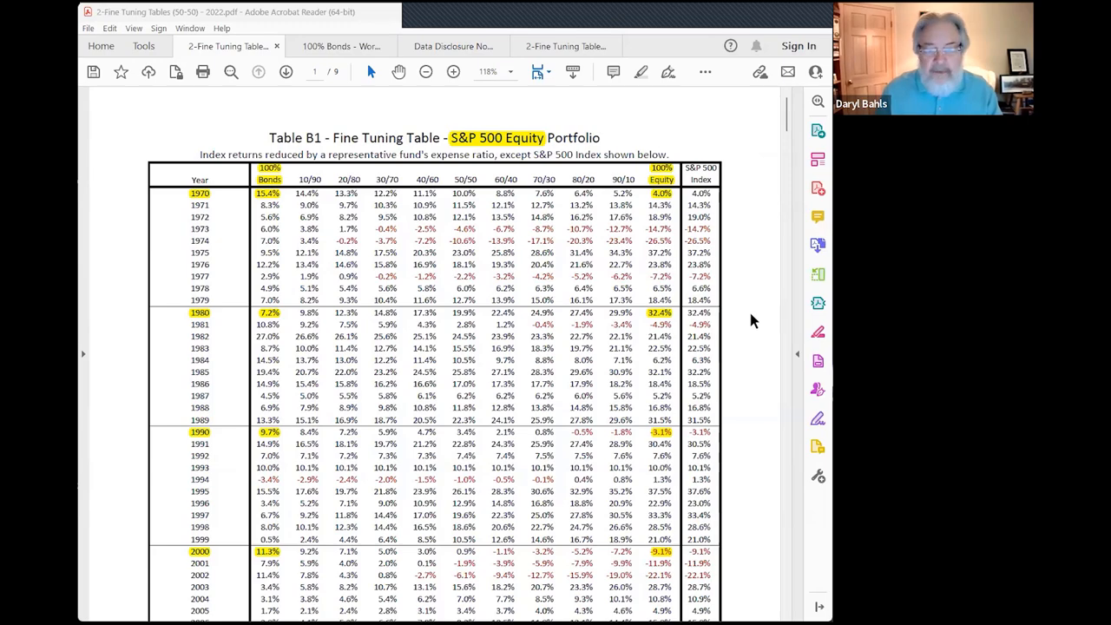
Scroll page 1 down to Table B1's annualized return, standard deviation and worst-period rows
{"action": "scroll", "scroll_direction": "down", "scroll_amount": 3}
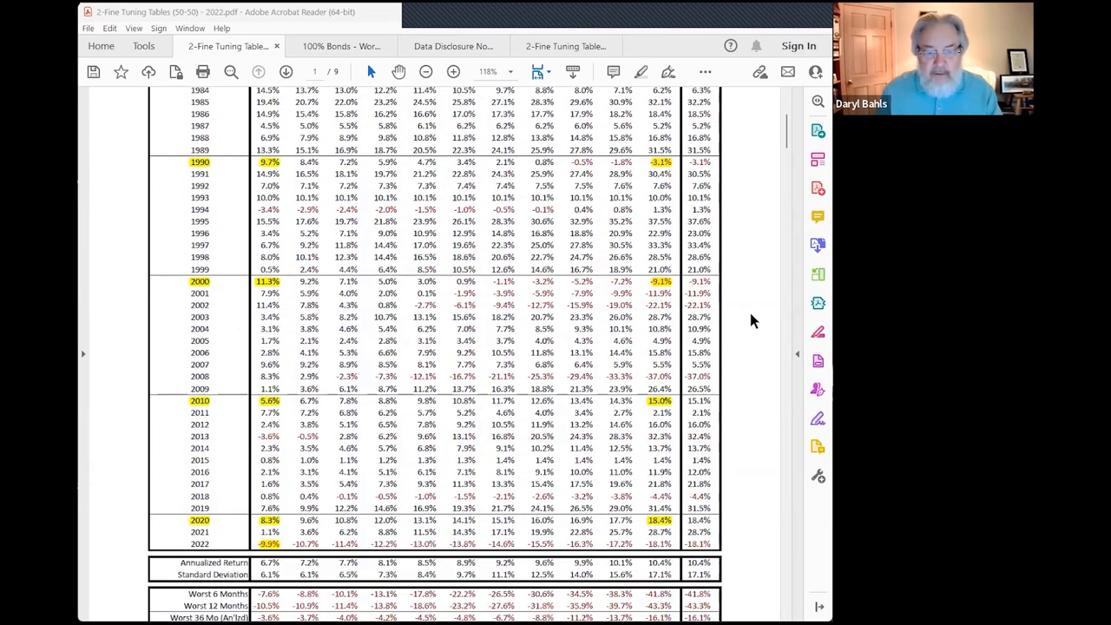
{"action": "scroll", "scroll_direction": "down", "scroll_amount": 3}
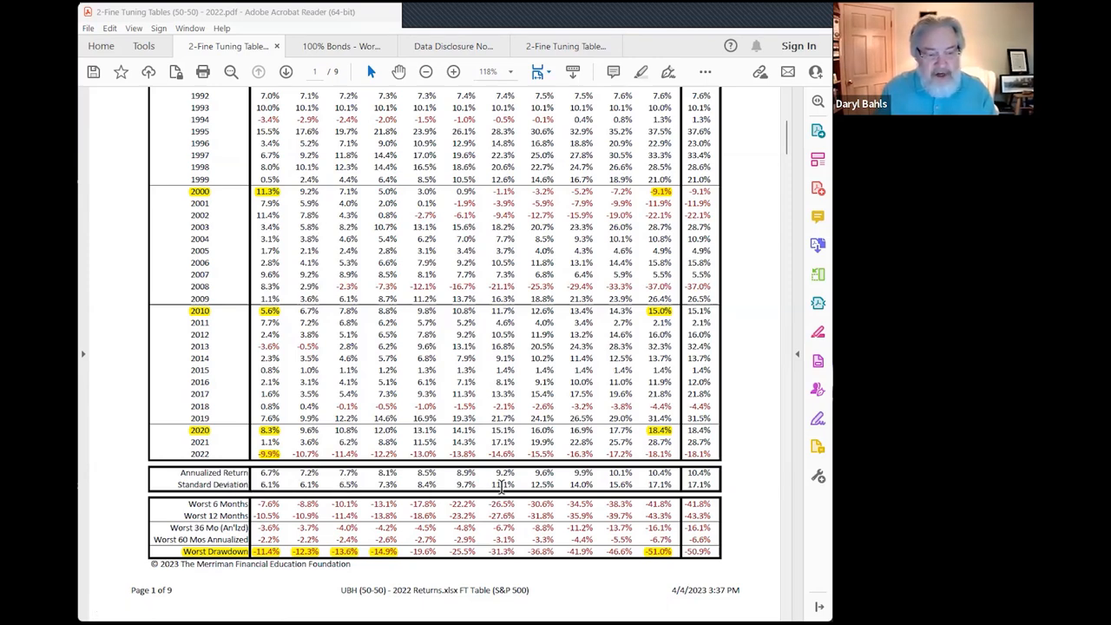
{"action": "mouse_move", "coordinate": [270, 490]}
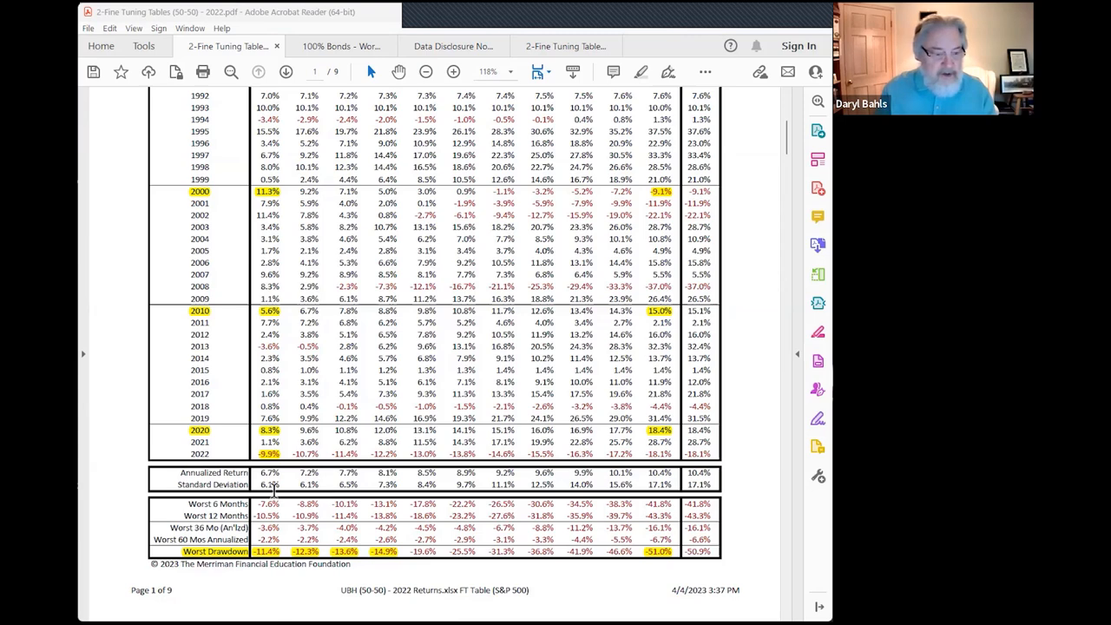
{"action": "mouse_move", "coordinate": [605, 487]}
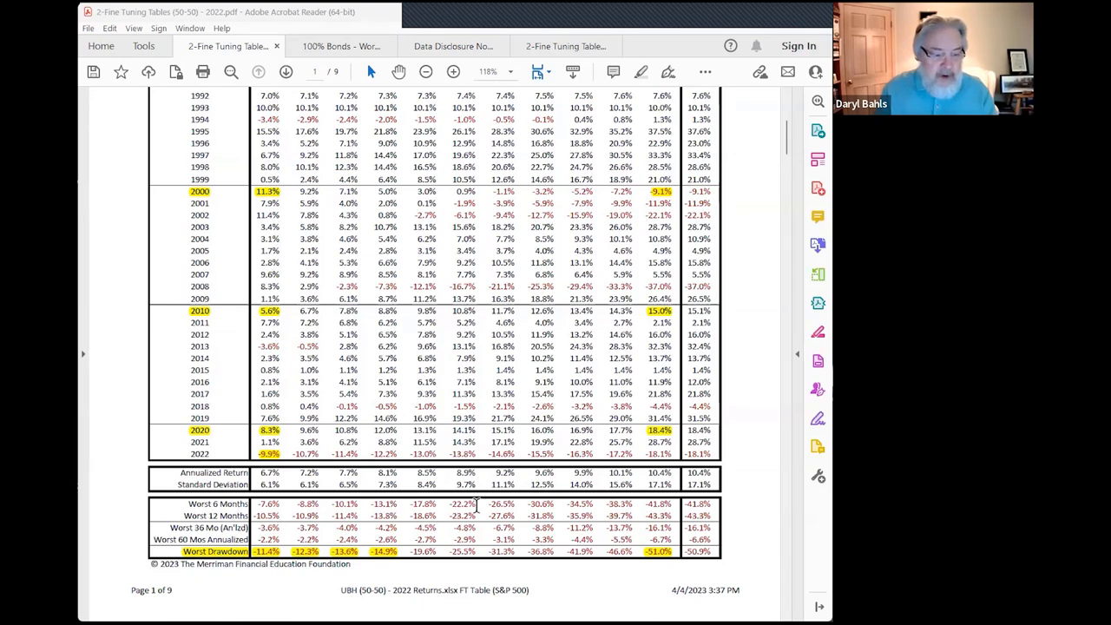
{"action": "mouse_move", "coordinate": [350, 525]}
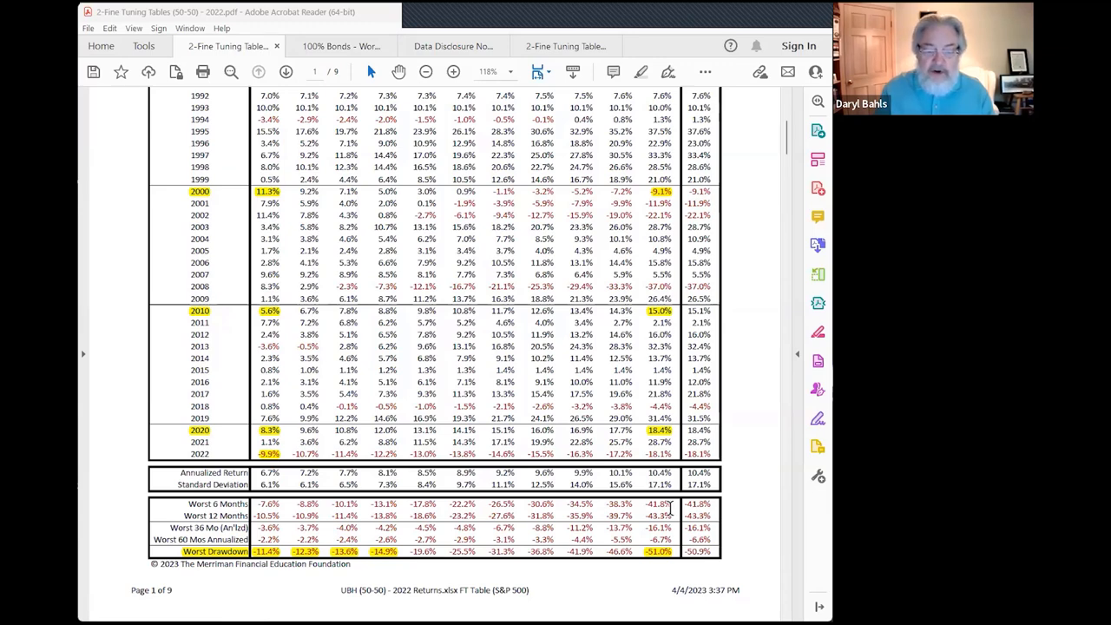
{"action": "mouse_move", "coordinate": [660, 507]}
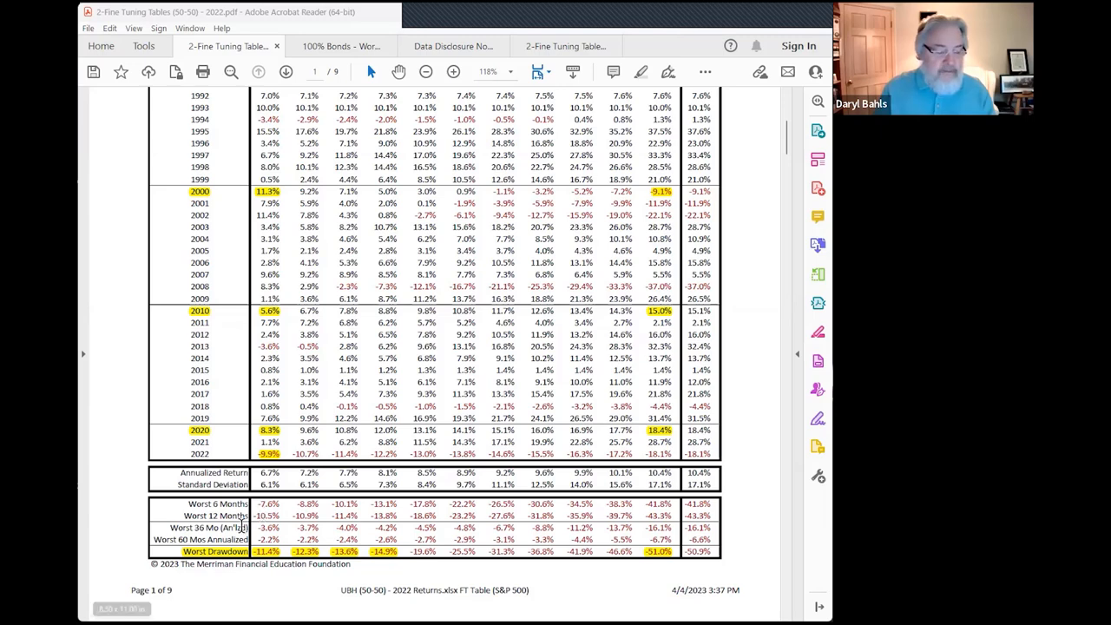
{"action": "mouse_move", "coordinate": [467, 514]}
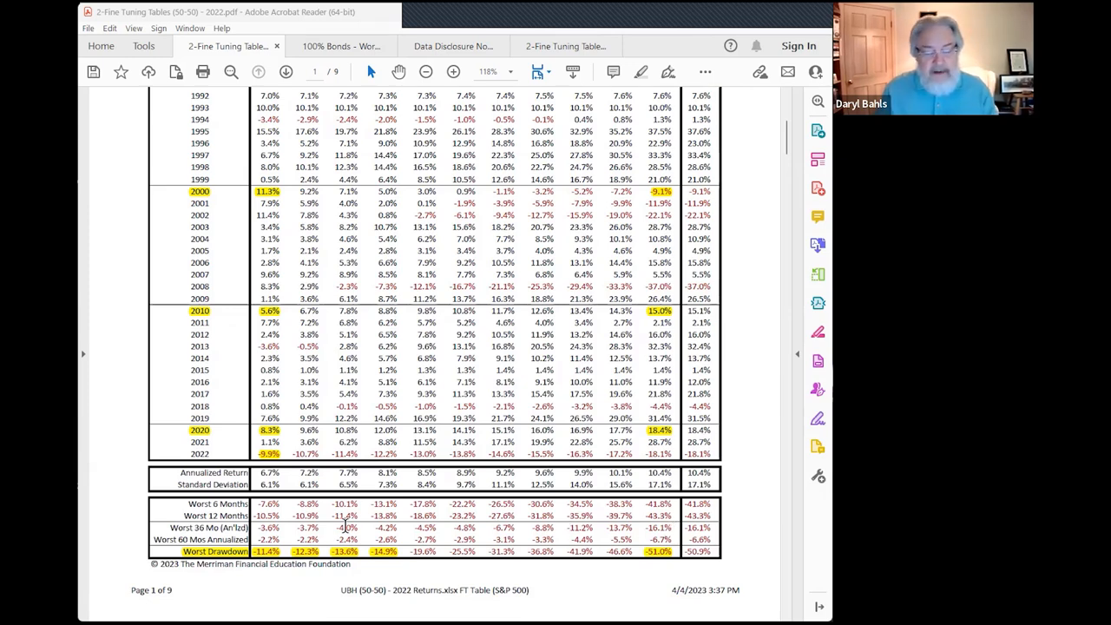
{"action": "mouse_move", "coordinate": [390, 553]}
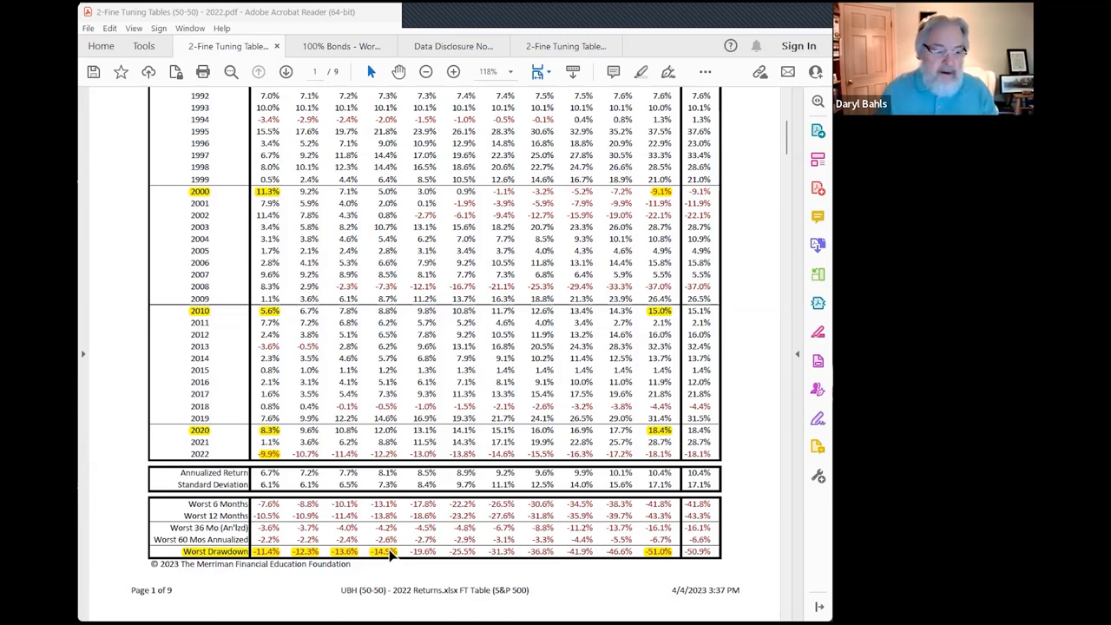
{"action": "mouse_move", "coordinate": [490, 230]}
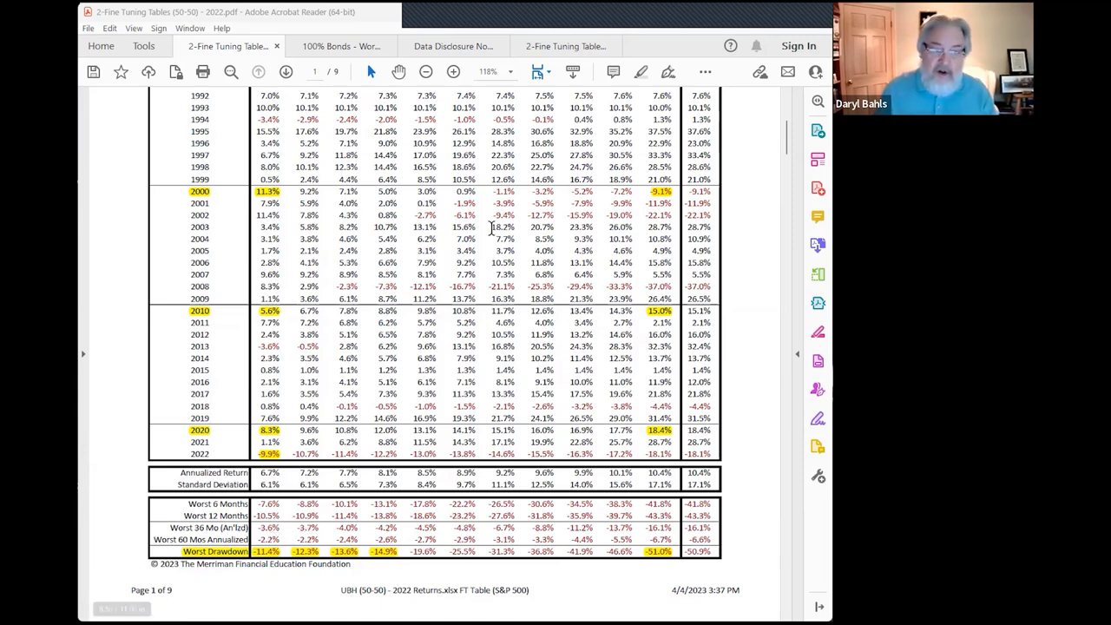
{"action": "mouse_move", "coordinate": [495, 503]}
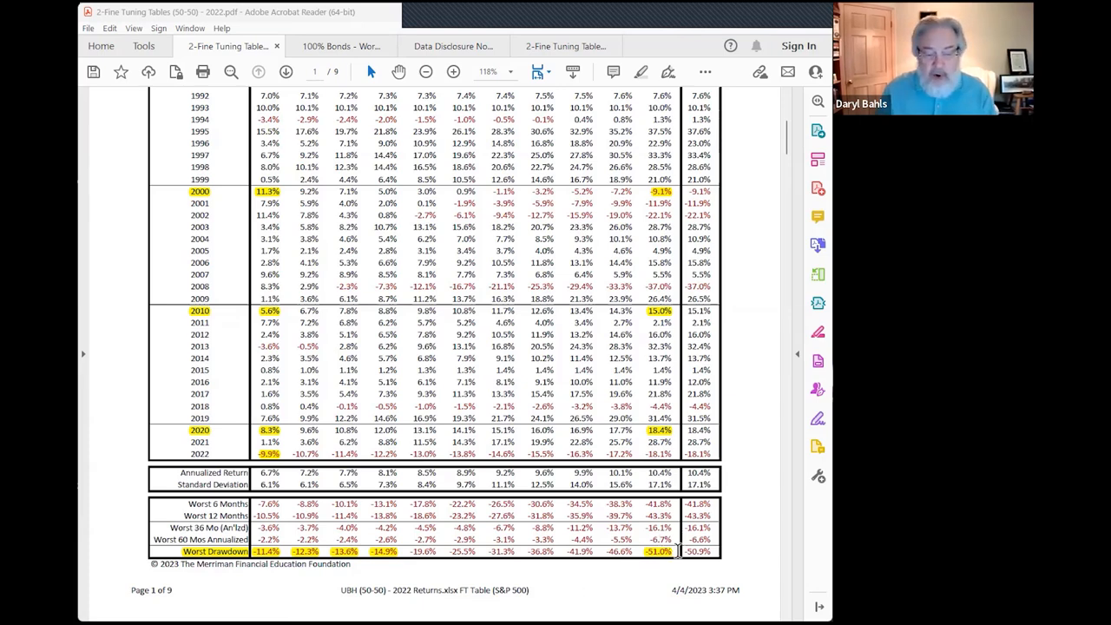
{"action": "mouse_move", "coordinate": [677, 552]}
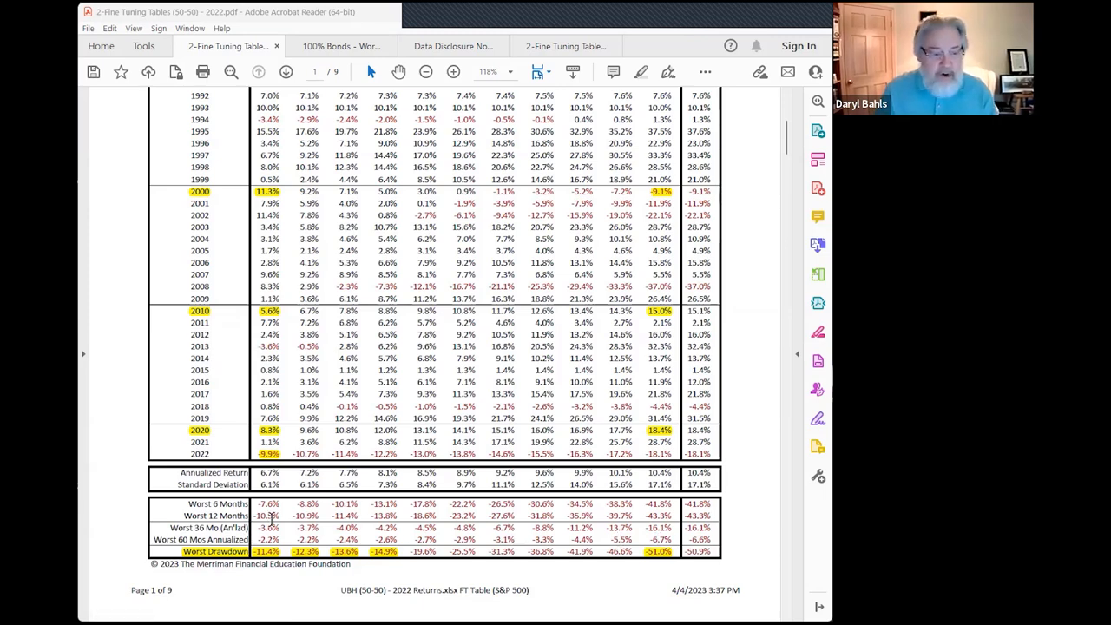
{"action": "mouse_move", "coordinate": [389, 514]}
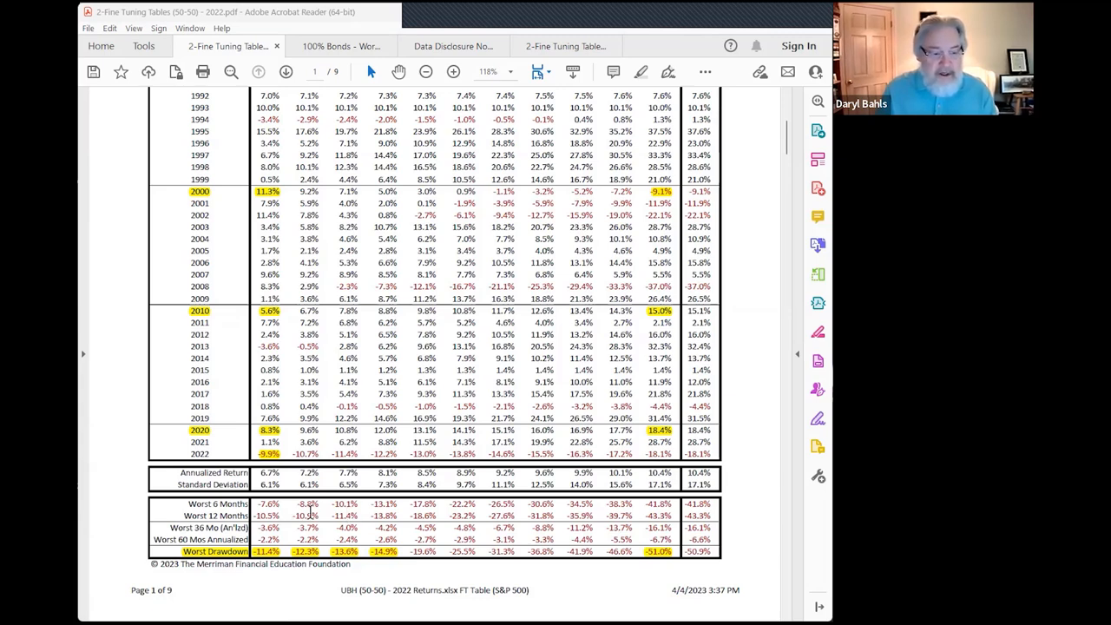
{"action": "mouse_move", "coordinate": [604, 512]}
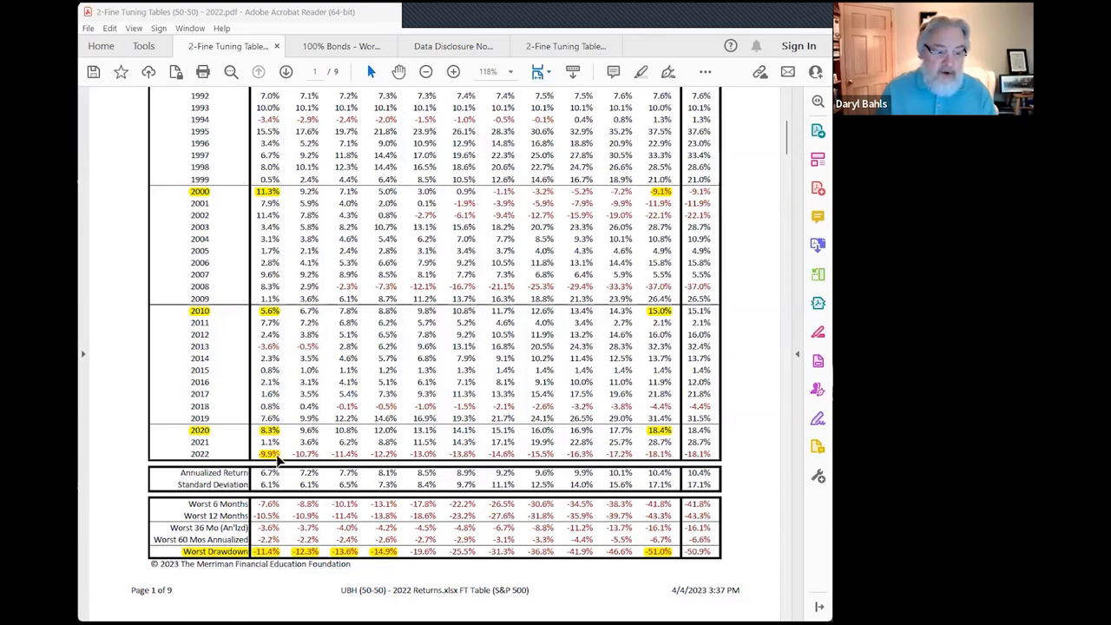
{"action": "mouse_move", "coordinate": [271, 460]}
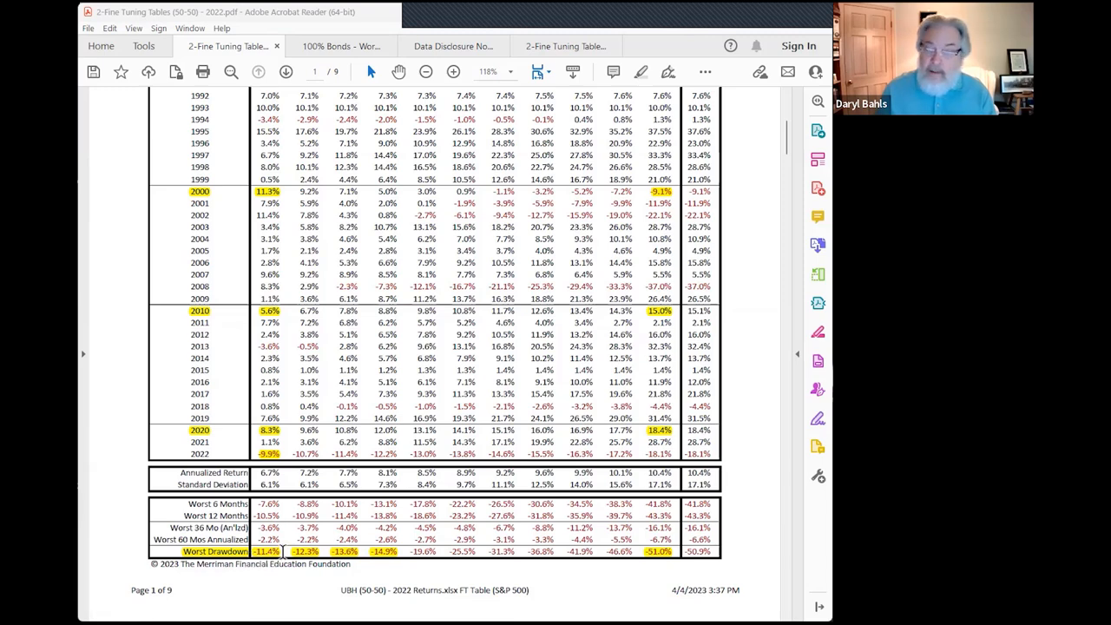
{"action": "mouse_move", "coordinate": [276, 556]}
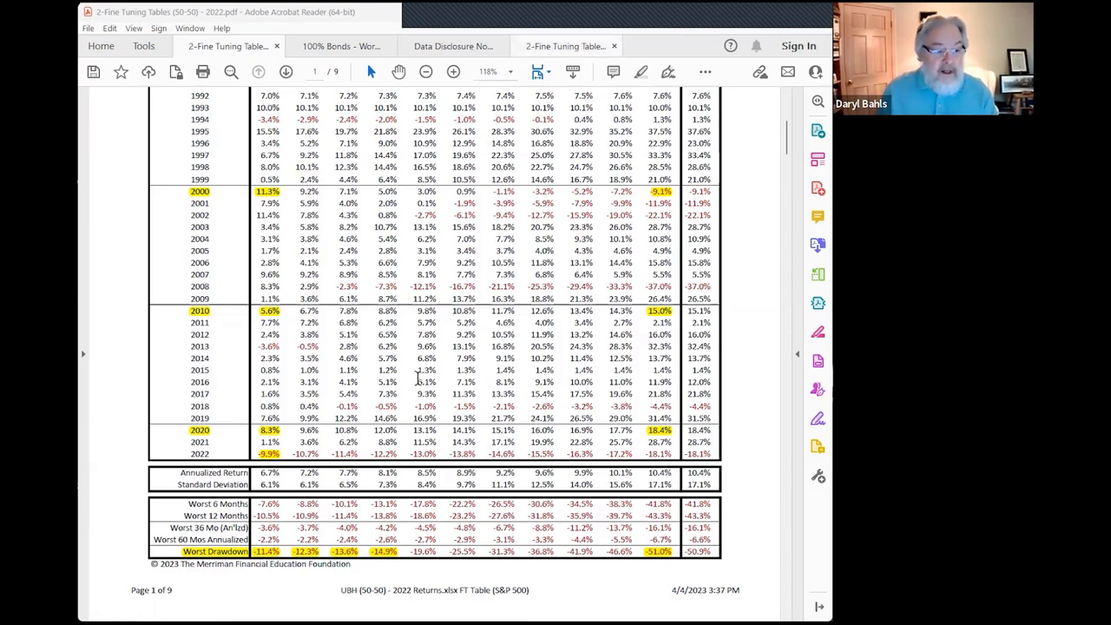
{"action": "mouse_move", "coordinate": [281, 562]}
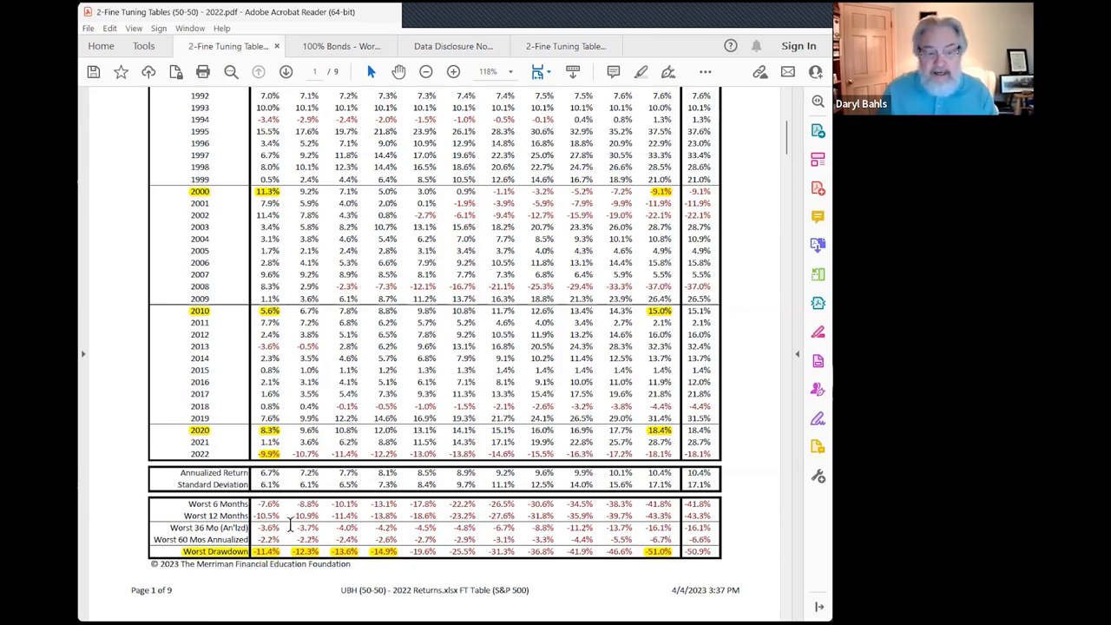
{"action": "mouse_move", "coordinate": [472, 554]}
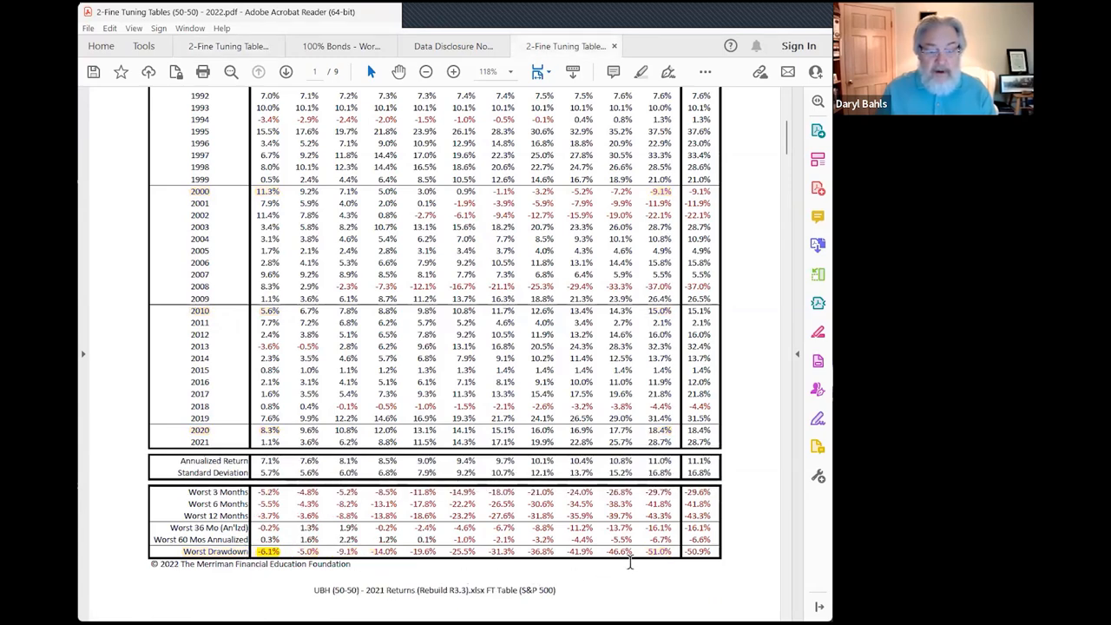
{"action": "mouse_move", "coordinate": [443, 545]}
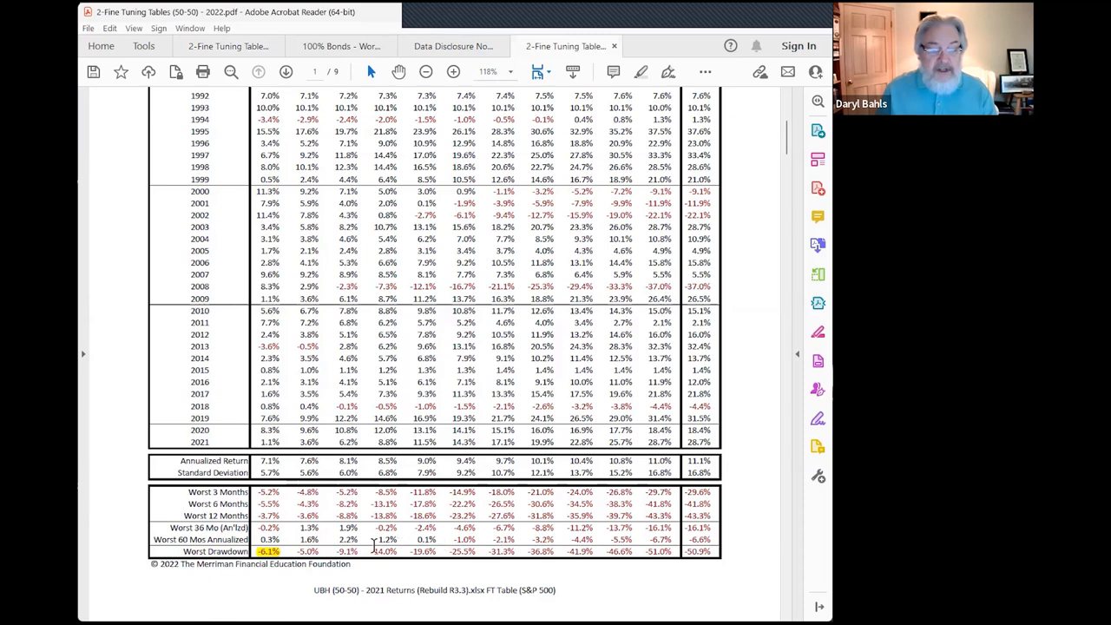
{"action": "mouse_move", "coordinate": [230, 48]}
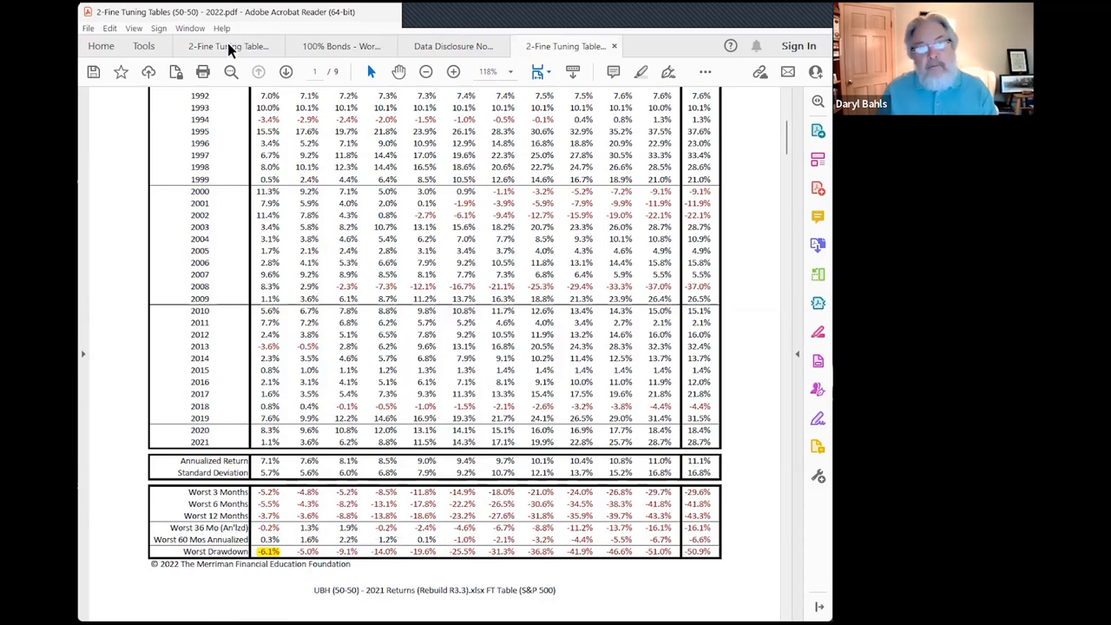
{"action": "mouse_move", "coordinate": [228, 45]}
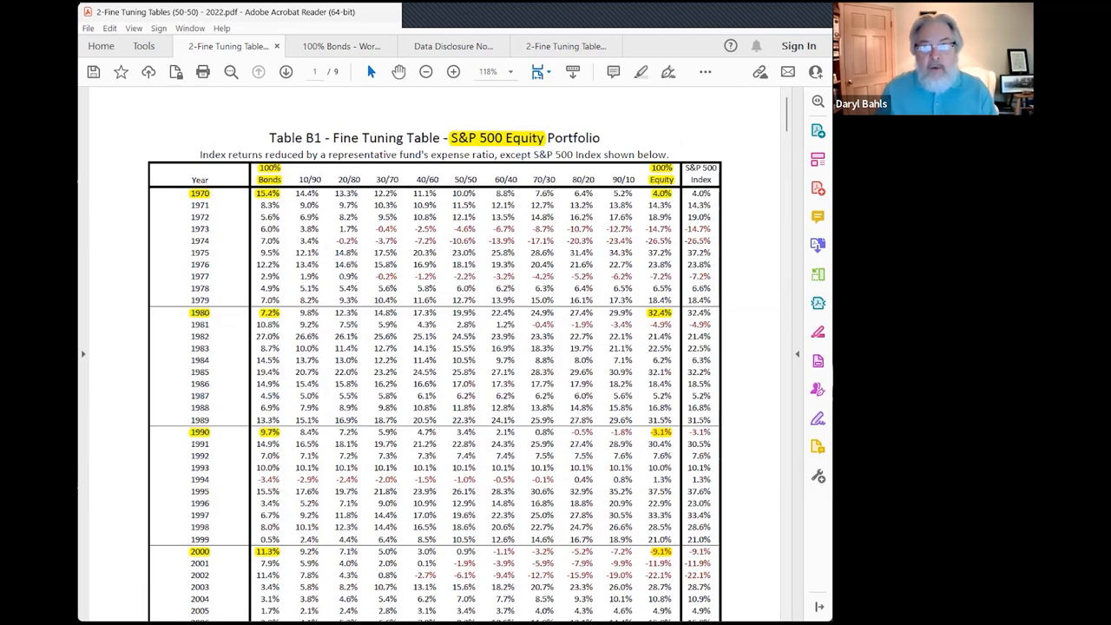
{"action": "mouse_move", "coordinate": [750, 269]}
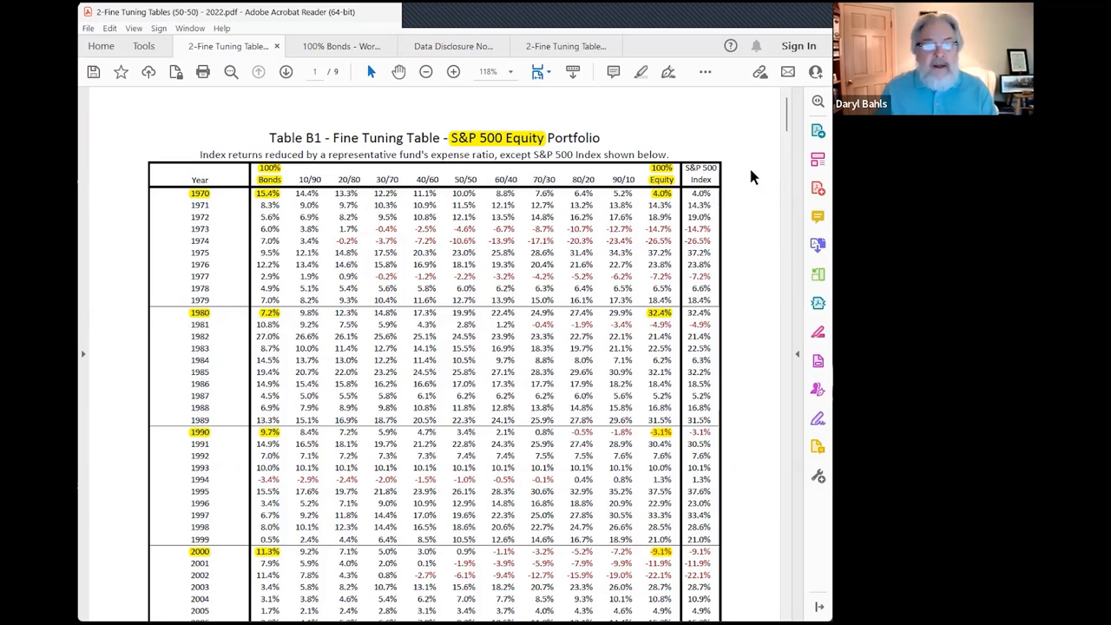
{"action": "mouse_move", "coordinate": [462, 54]}
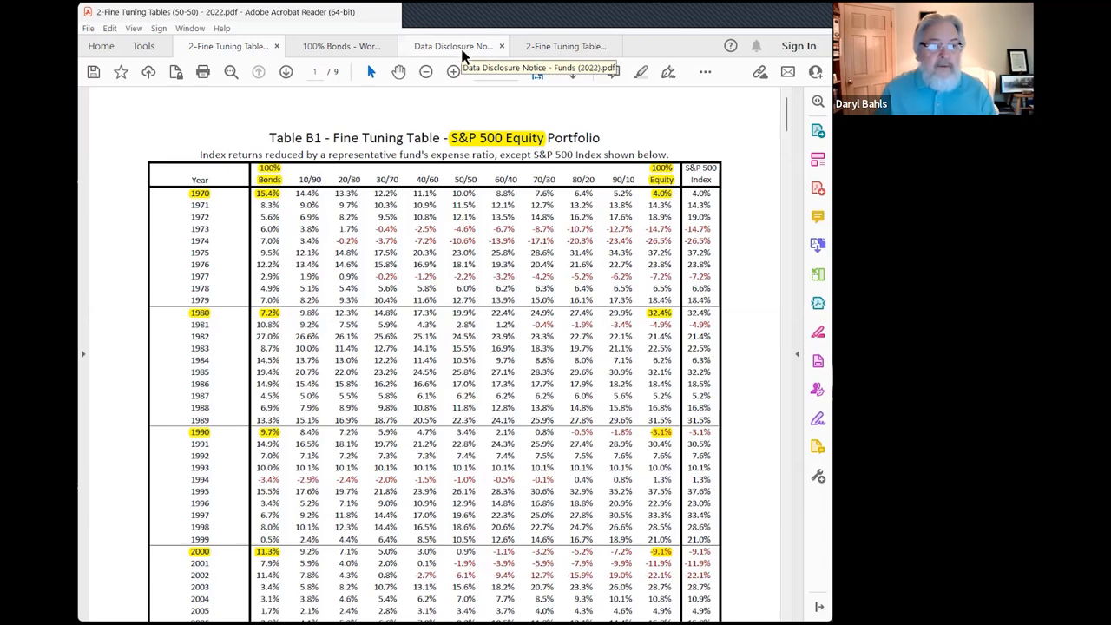
{"action": "mouse_move", "coordinate": [684, 174]}
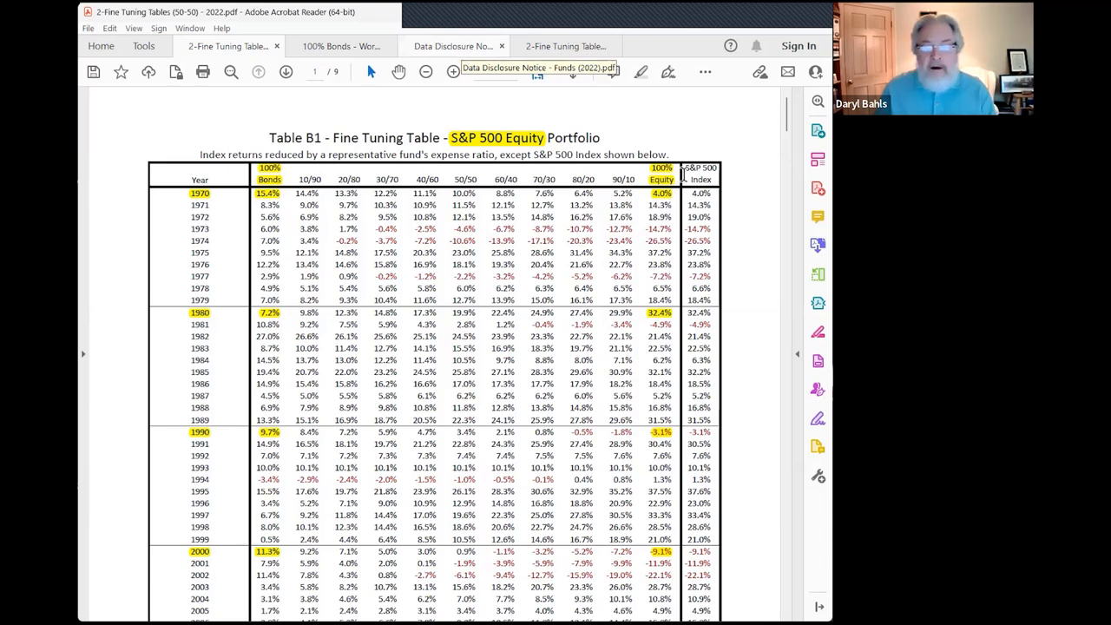
{"action": "left_click", "coordinate": [452, 45]}
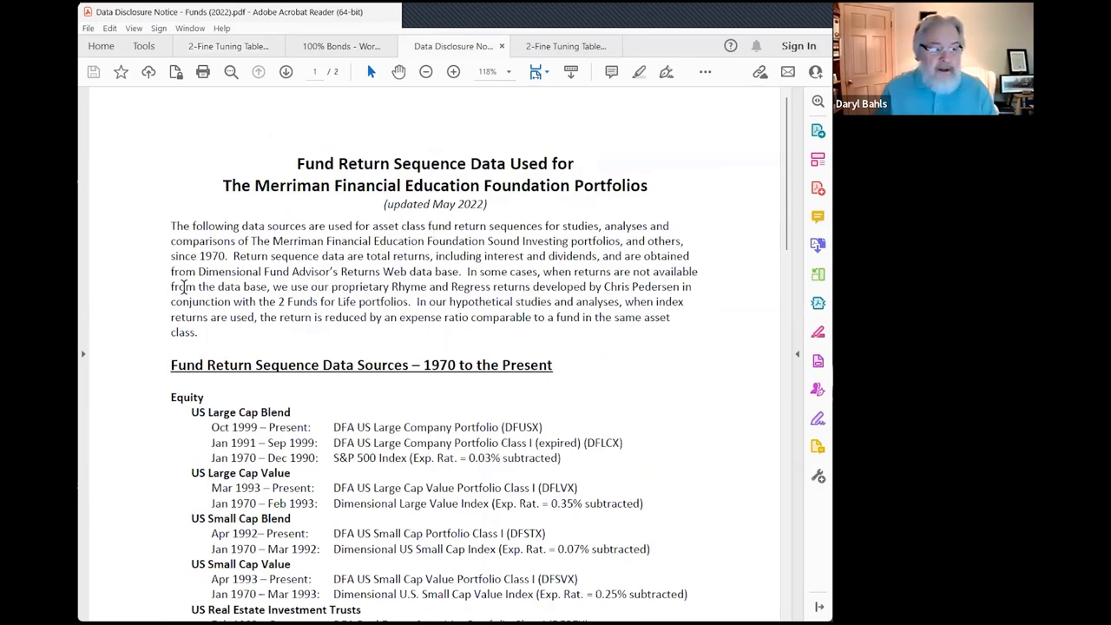
{"action": "scroll", "scroll_direction": "down", "scroll_amount": 3}
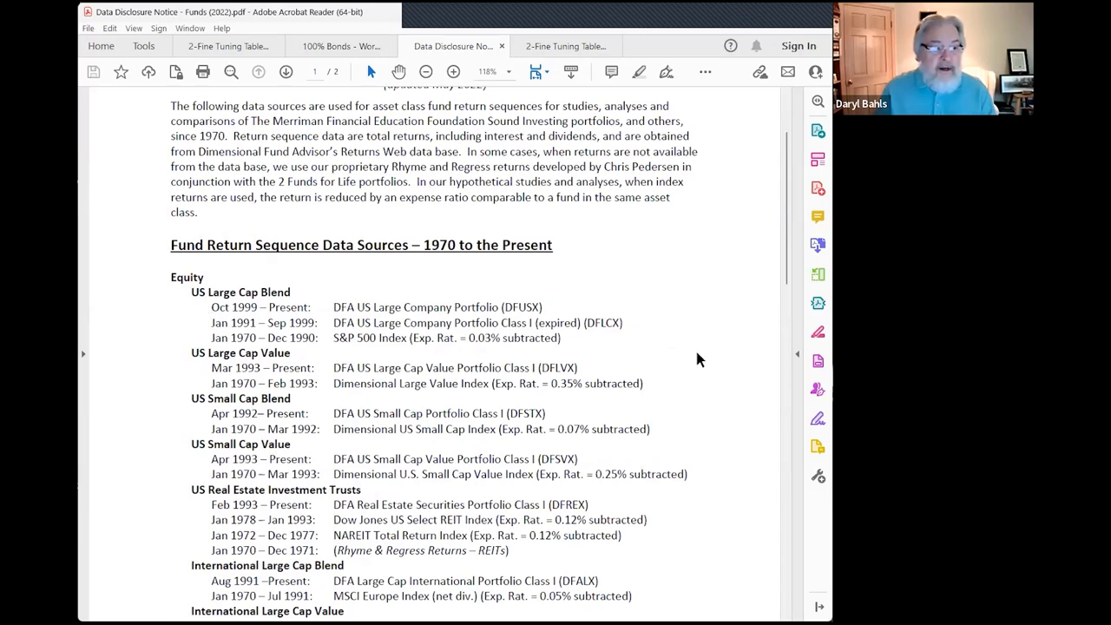
{"action": "scroll", "scroll_direction": "down", "scroll_amount": 3}
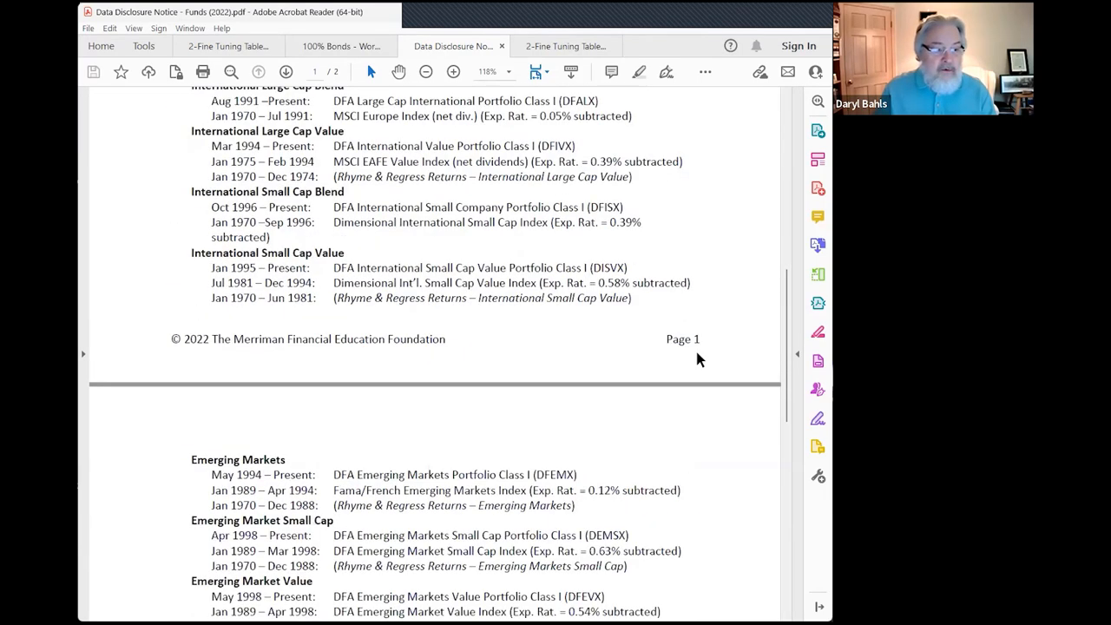
{"action": "scroll", "scroll_direction": "down", "scroll_amount": 3}
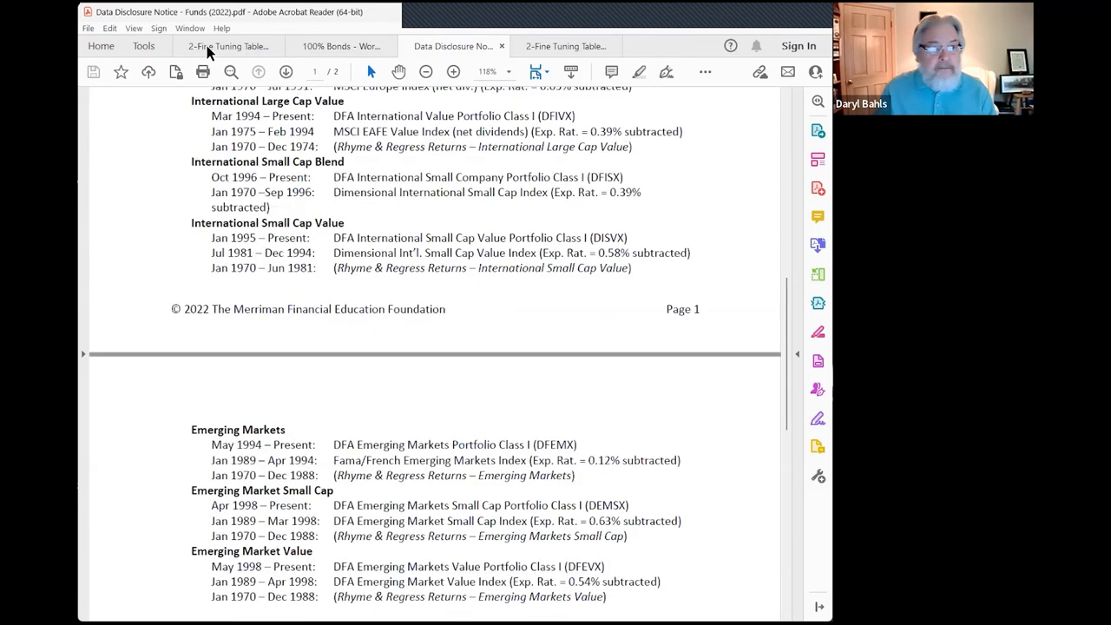
{"action": "left_click", "coordinate": [228, 45]}
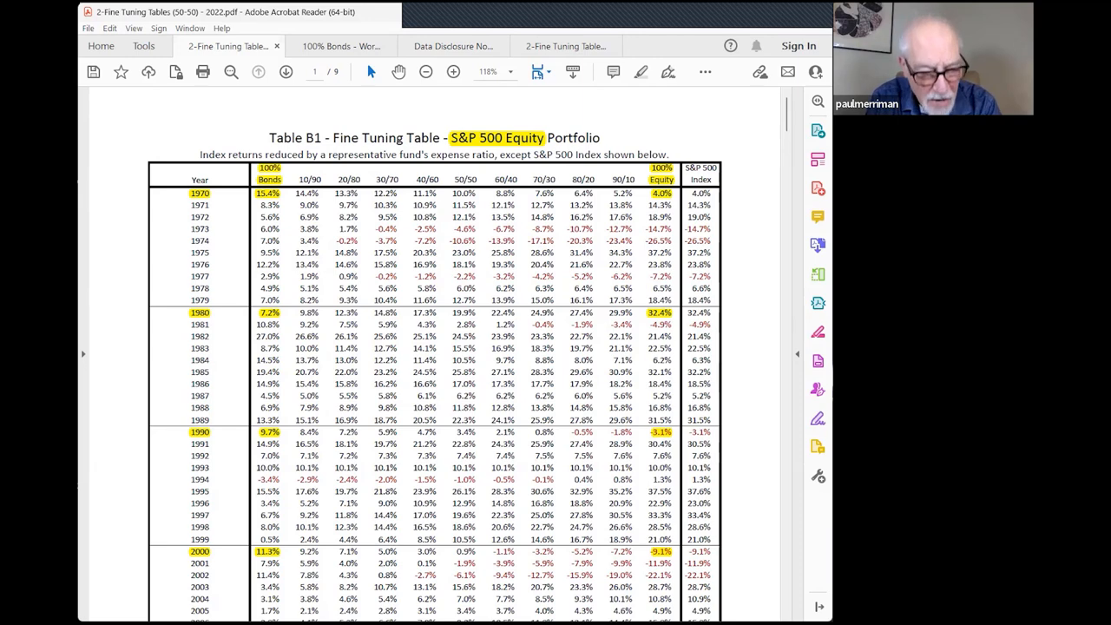
Scroll Table B1 down to its annualized return, standard deviation and worst drawdown rows through 2022
{"action": "scroll", "scroll_direction": "down", "scroll_amount": 3}
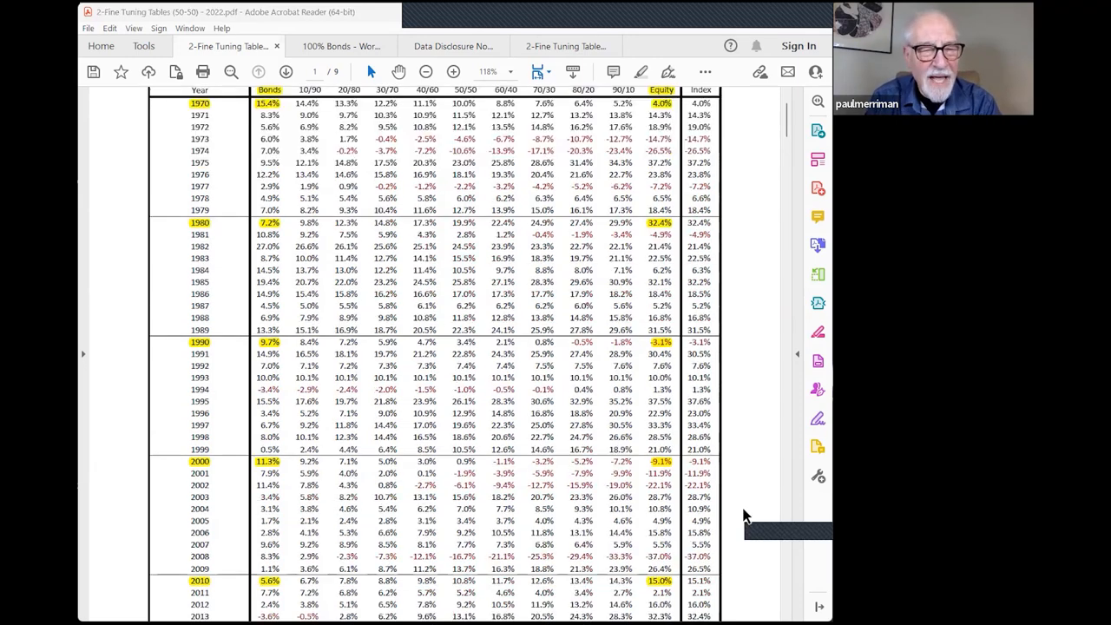
{"action": "scroll", "scroll_direction": "down", "scroll_amount": 3}
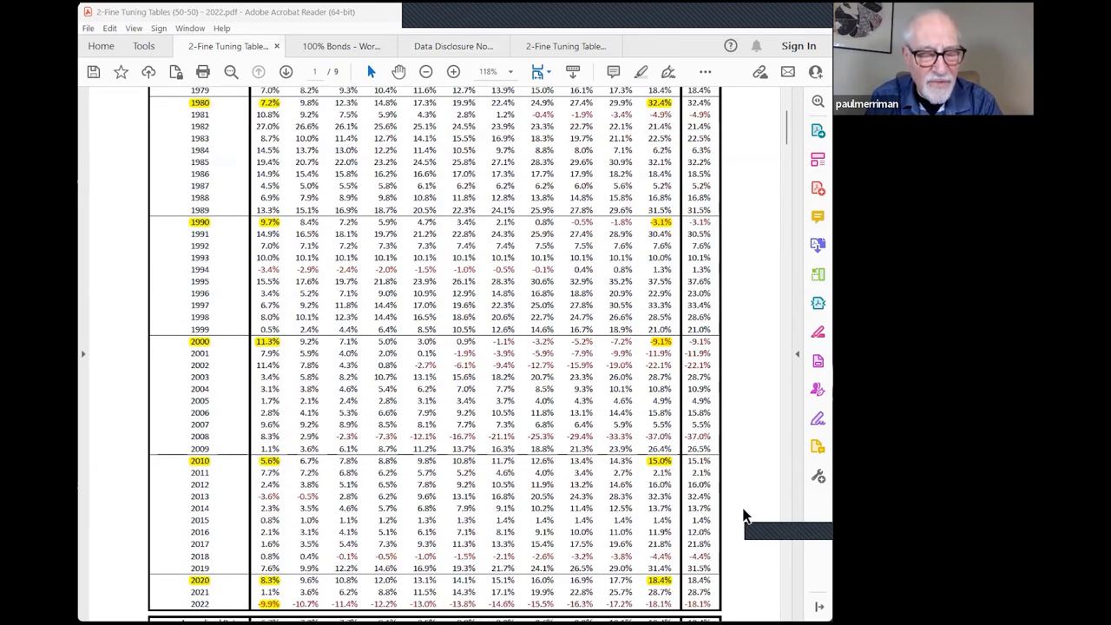
{"action": "scroll", "scroll_direction": "down", "scroll_amount": 3}
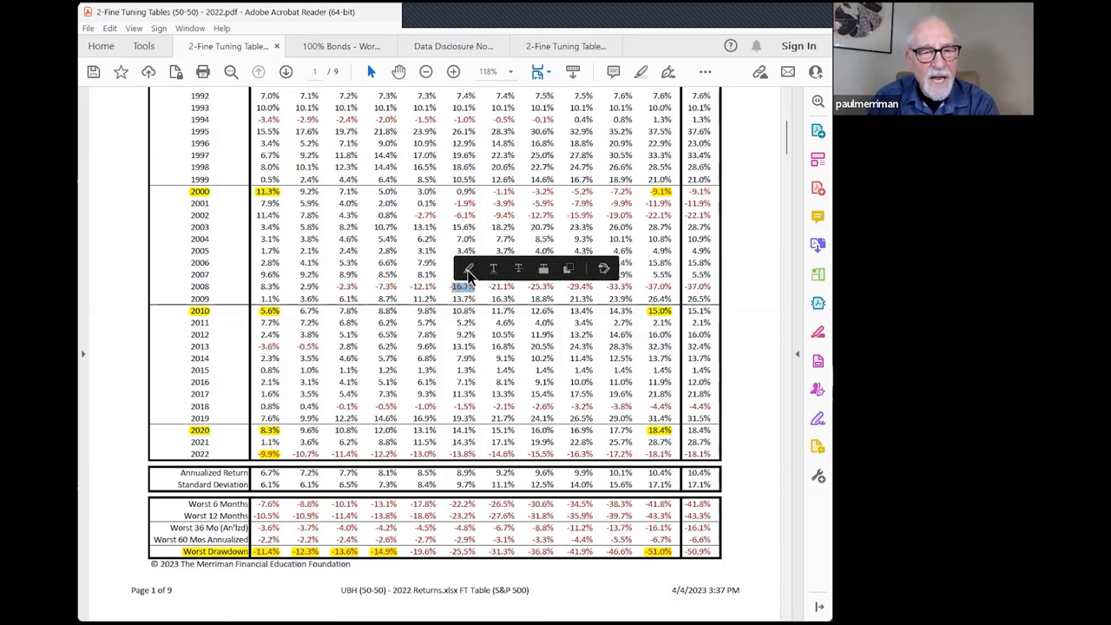
{"action": "mouse_move", "coordinate": [755, 271]}
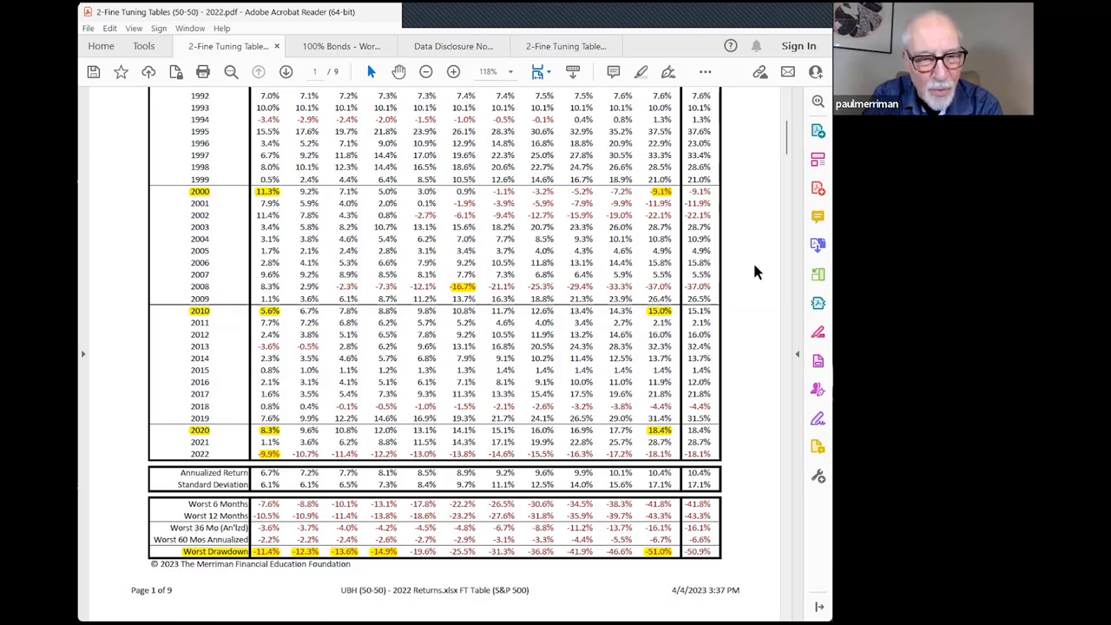
{"action": "mouse_move", "coordinate": [694, 299]}
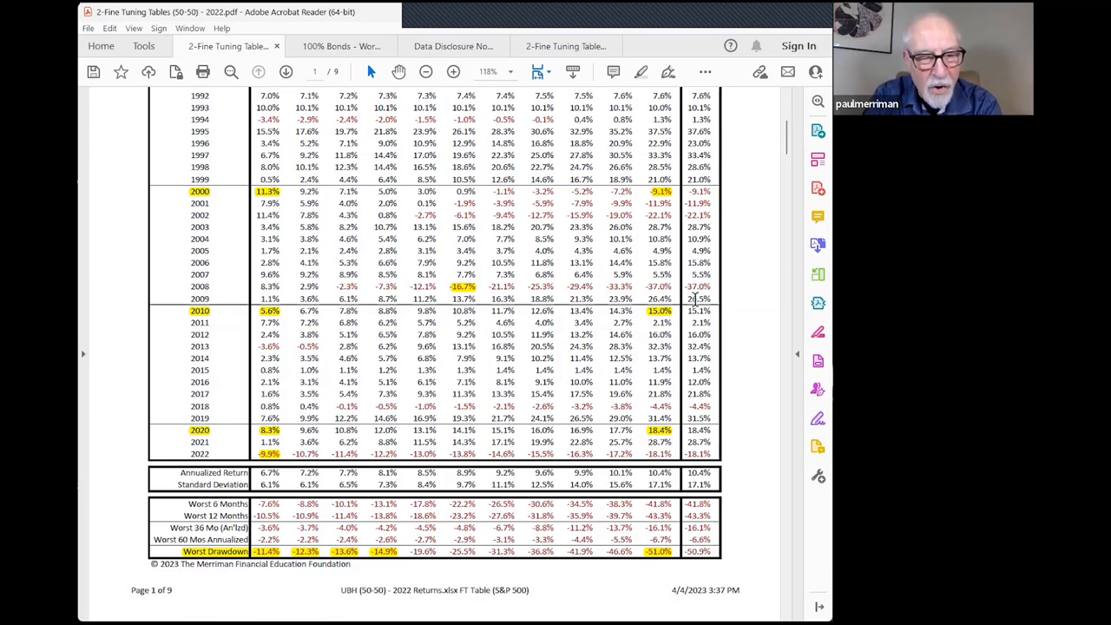
{"action": "mouse_move", "coordinate": [466, 460]}
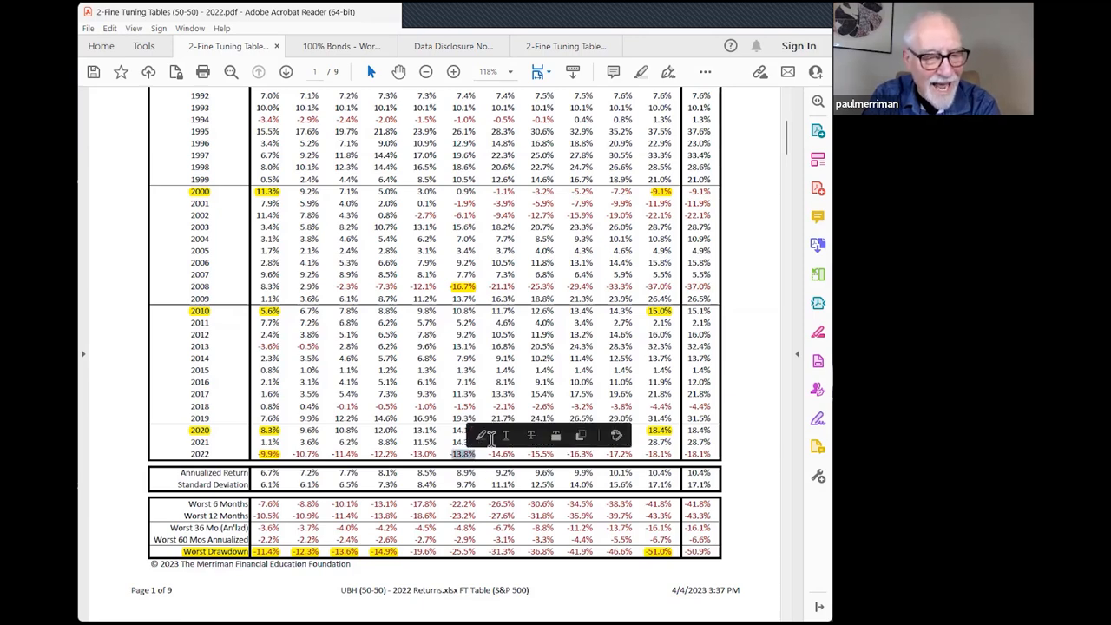
{"action": "mouse_move", "coordinate": [753, 422]}
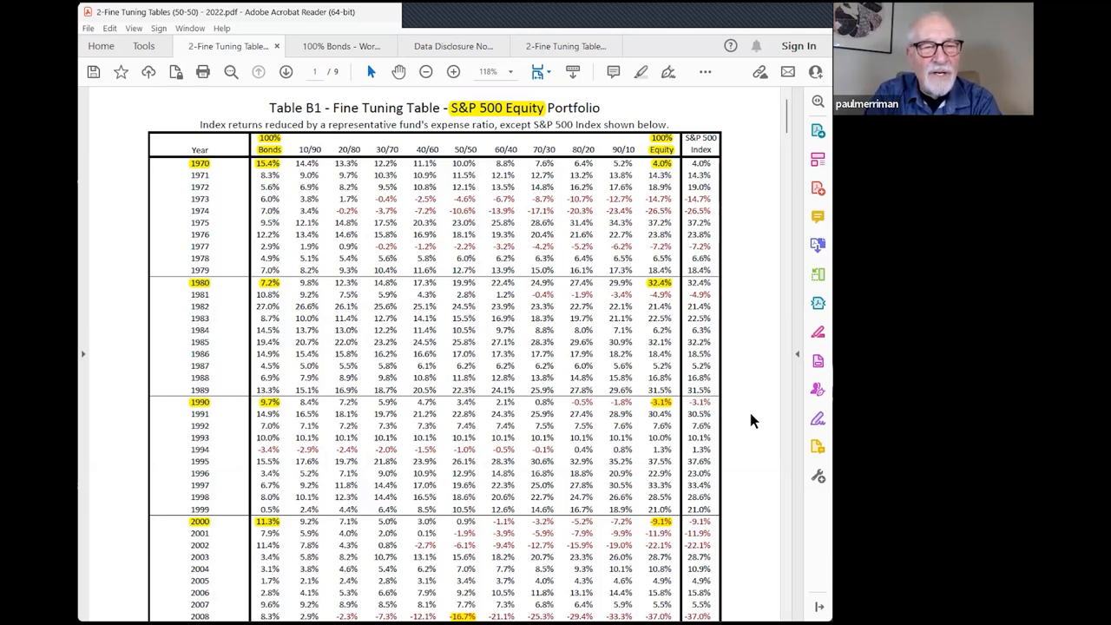
{"action": "mouse_move", "coordinate": [760, 507]}
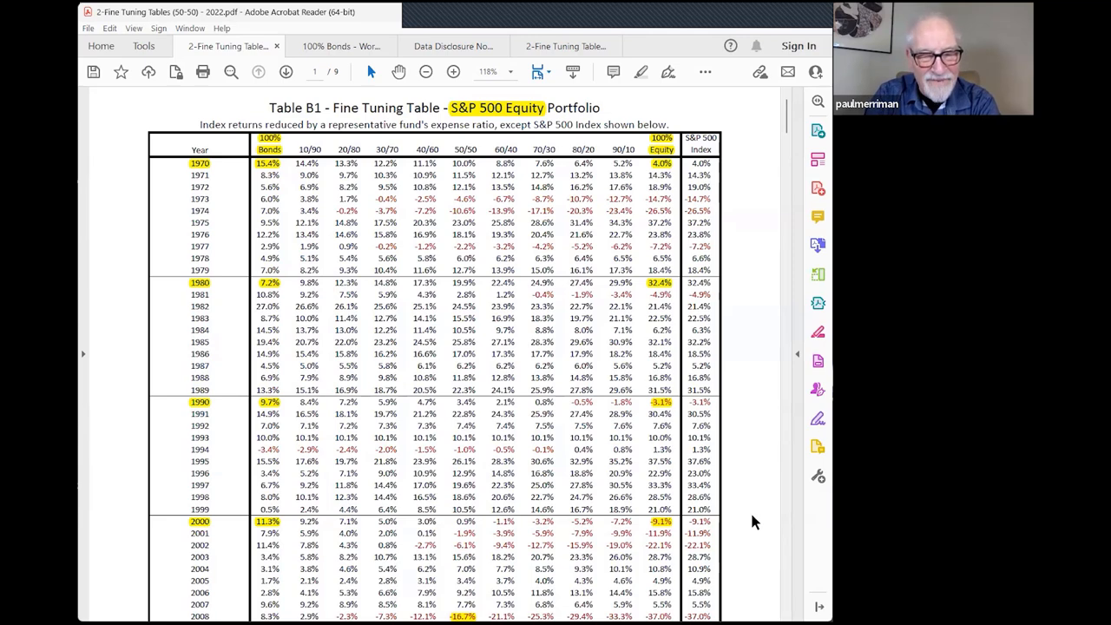
{"action": "scroll", "scroll_direction": "down", "scroll_amount": 3}
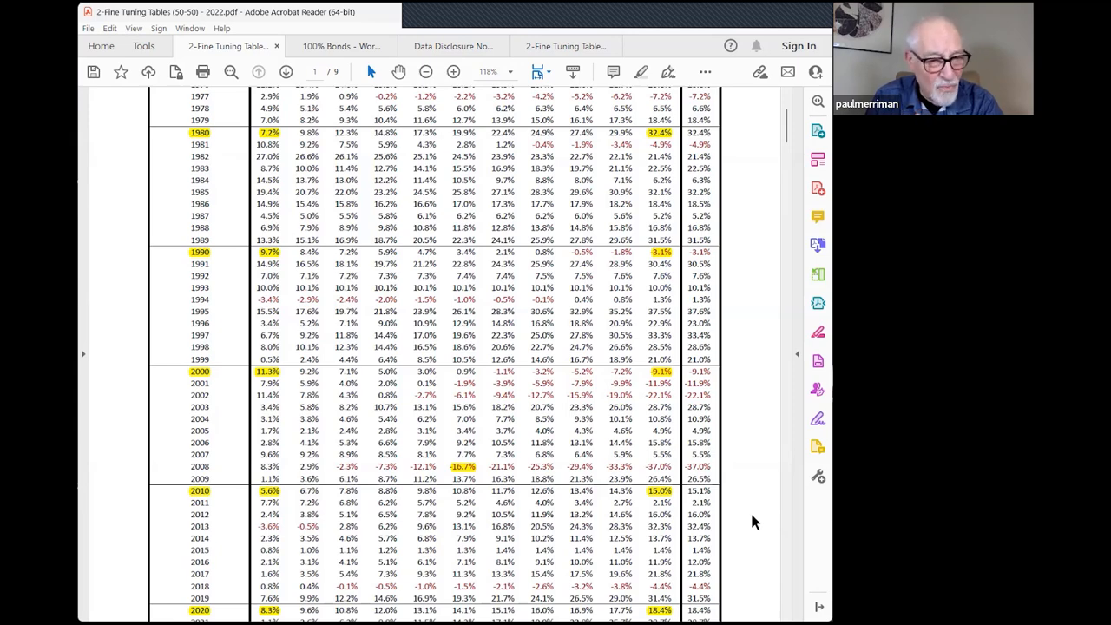
{"action": "scroll", "scroll_direction": "down", "scroll_amount": 3}
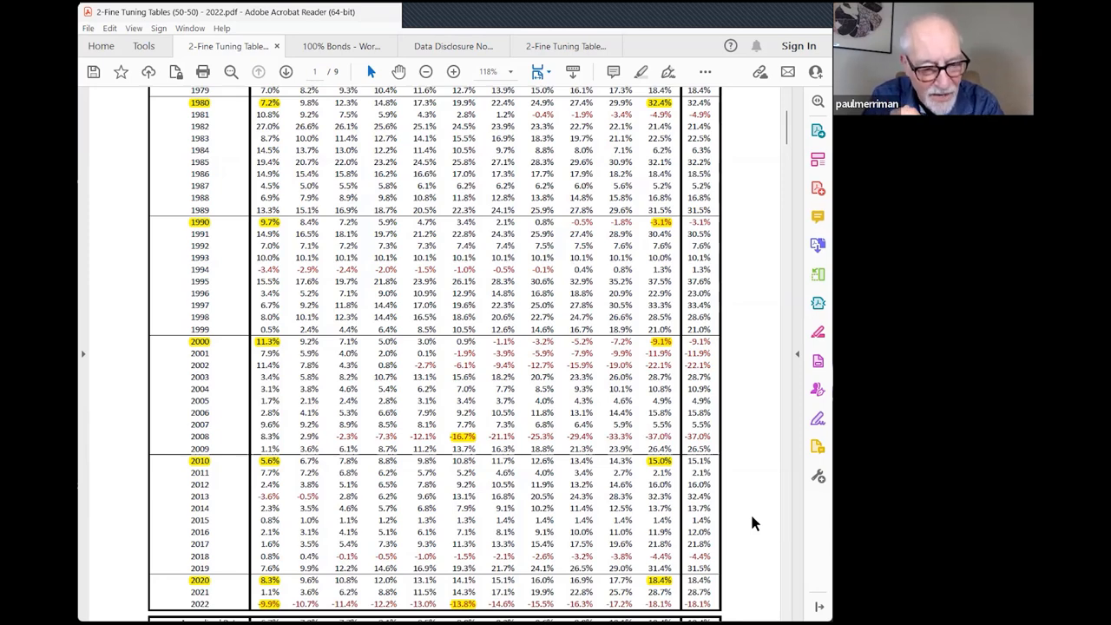
{"action": "scroll", "scroll_direction": "down", "scroll_amount": 3}
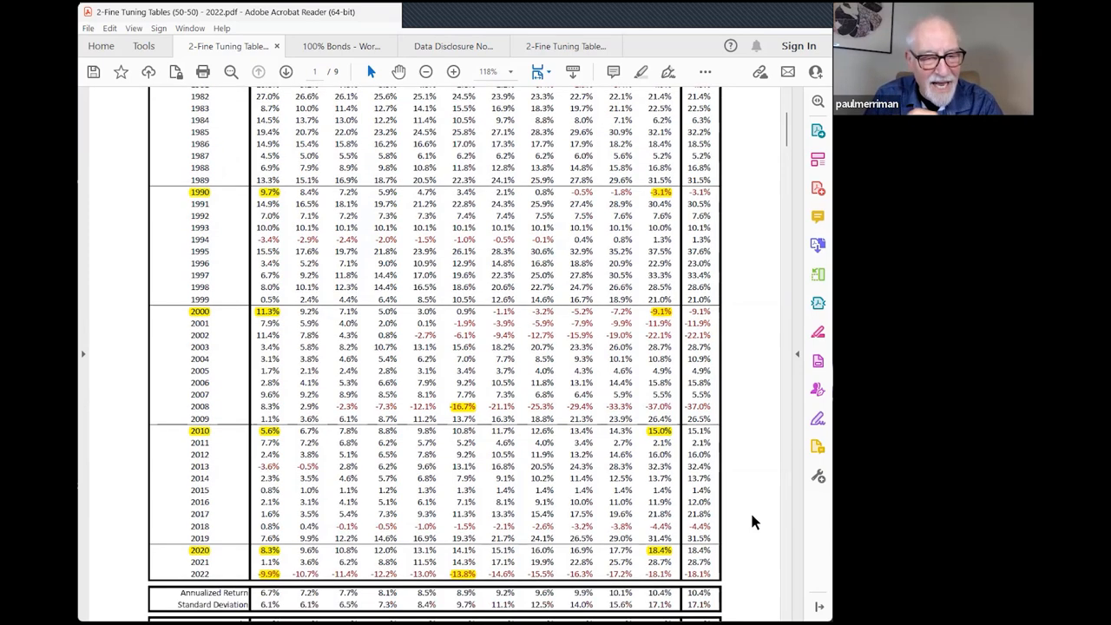
{"action": "scroll", "scroll_direction": "down", "scroll_amount": 3}
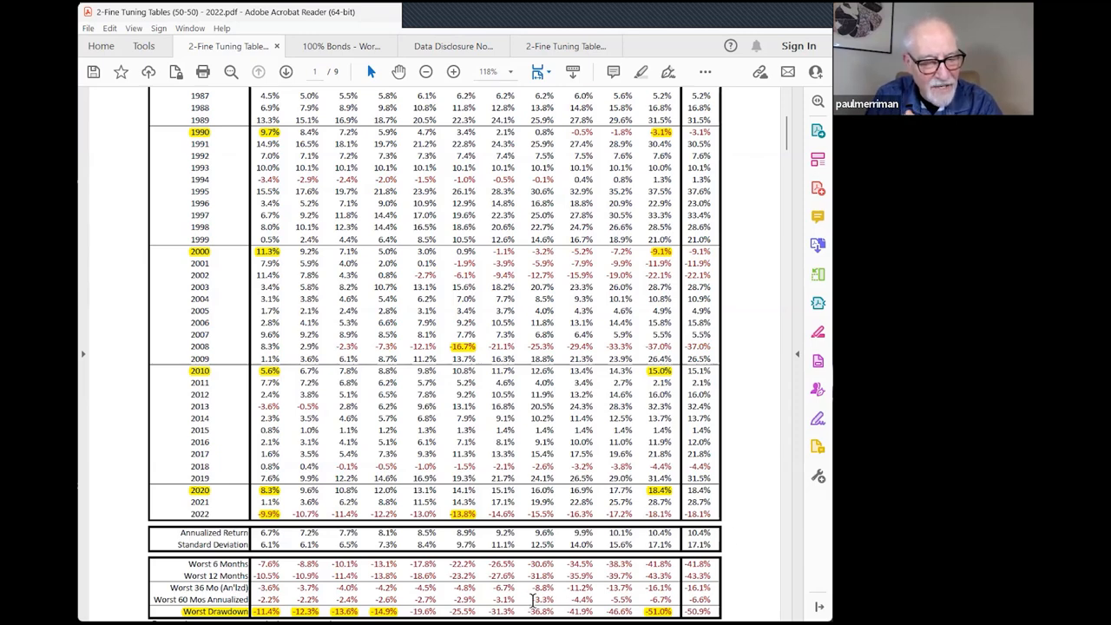
{"action": "mouse_move", "coordinate": [484, 570]}
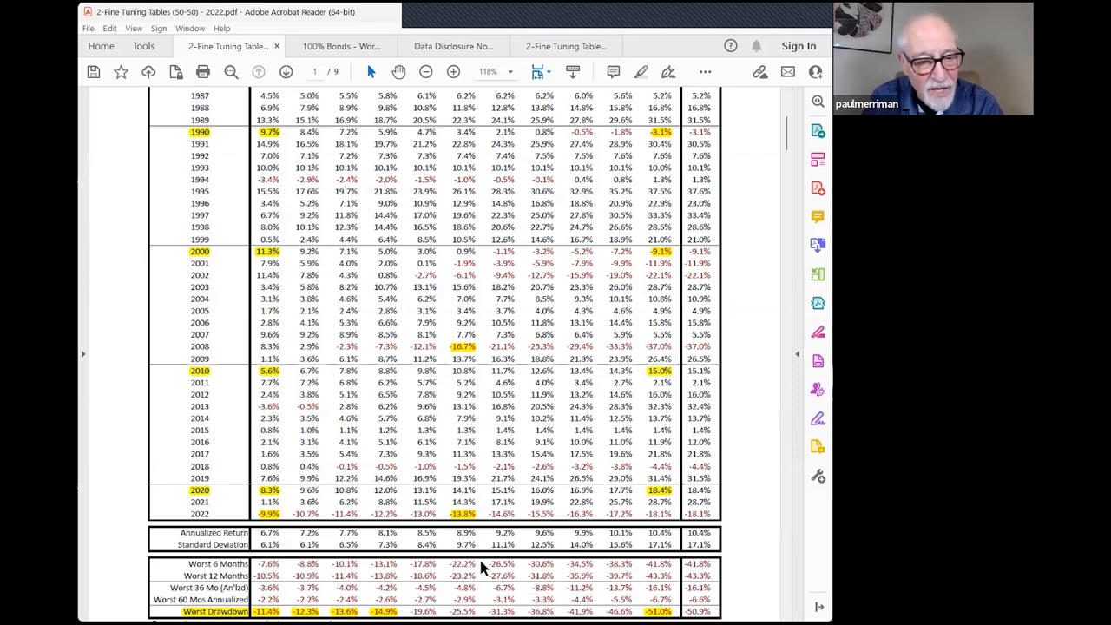
{"action": "mouse_move", "coordinate": [764, 539]}
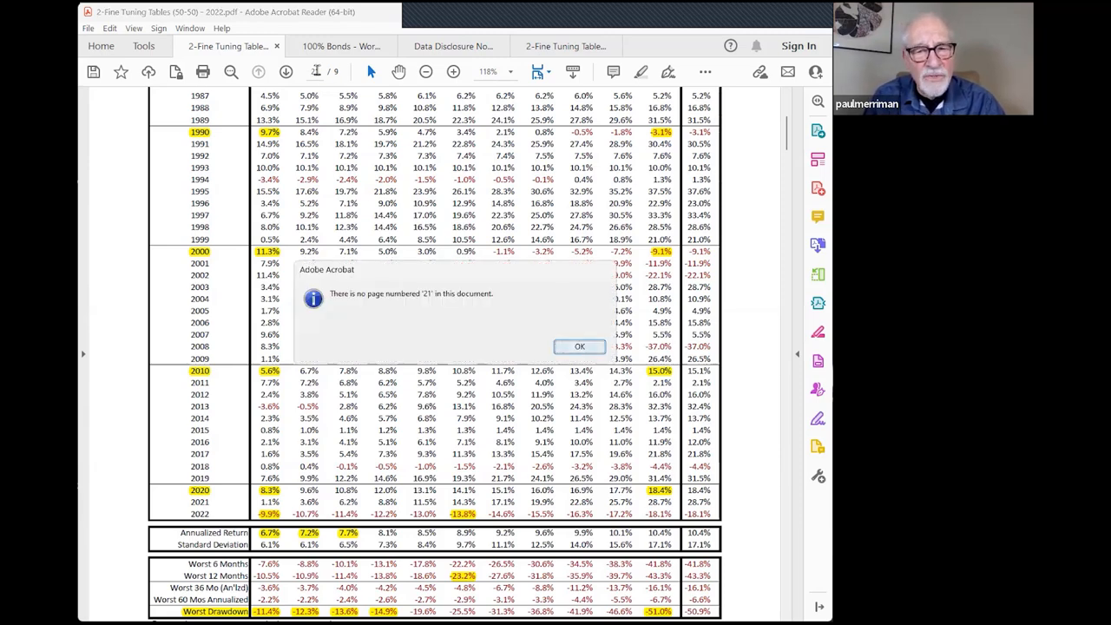
{"action": "left_click", "coordinate": [580, 347]}
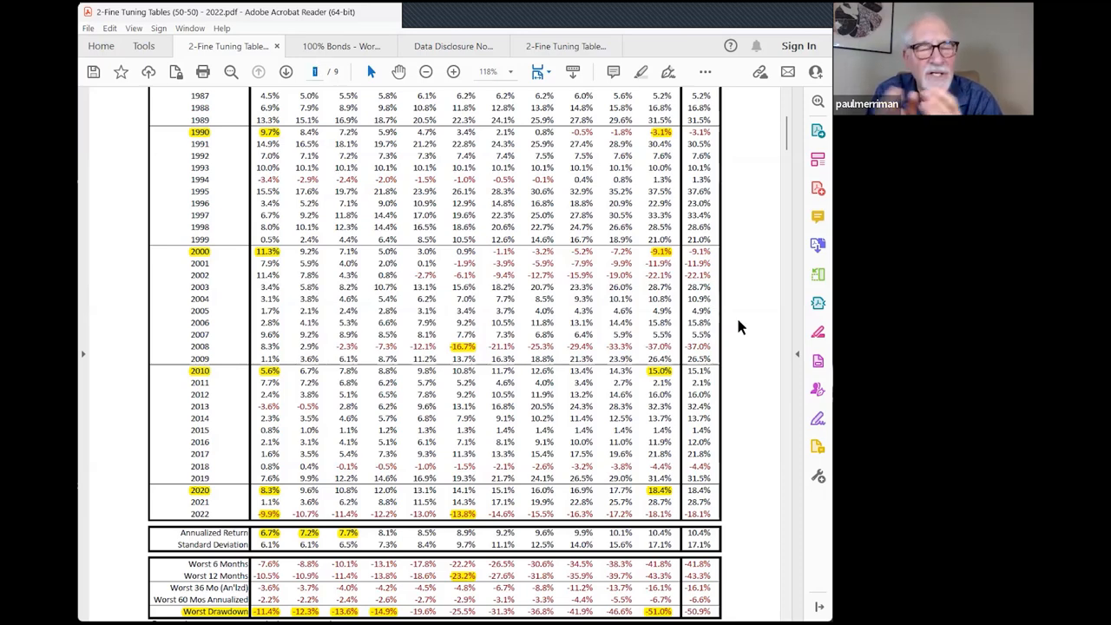
{"action": "left_click", "coordinate": [257, 73]}
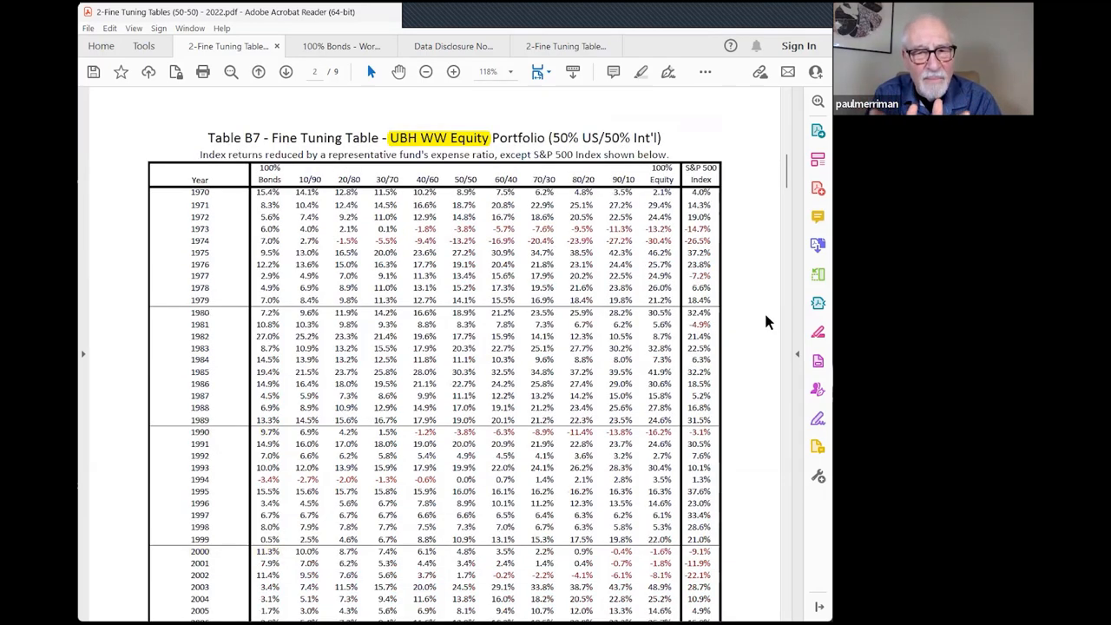
{"action": "scroll", "scroll_direction": "down", "scroll_amount": 3}
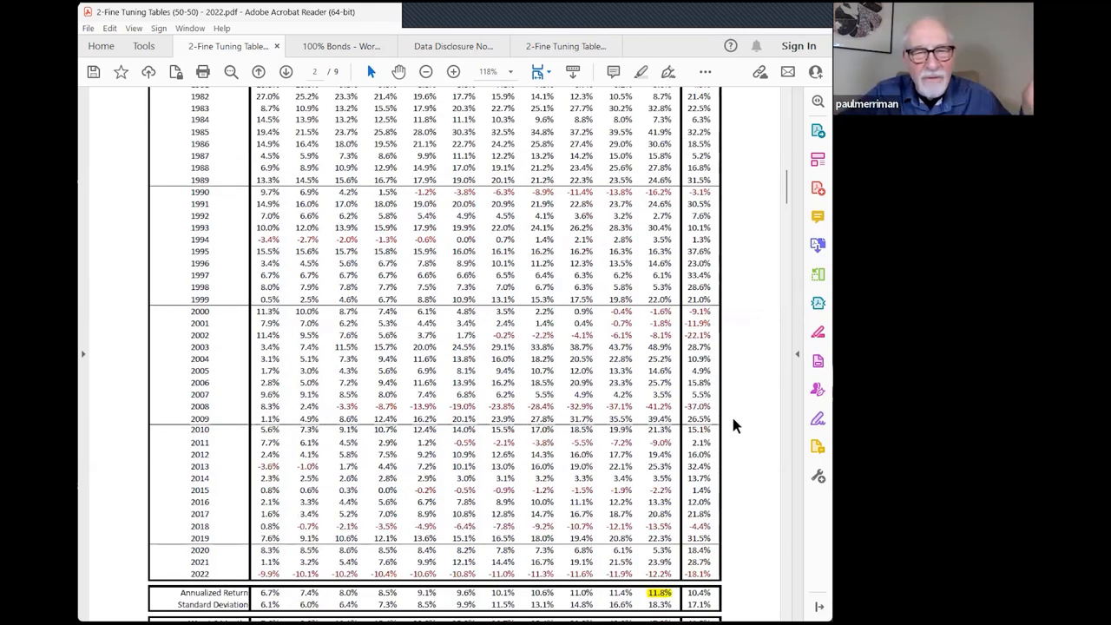
{"action": "scroll", "scroll_direction": "down", "scroll_amount": 3}
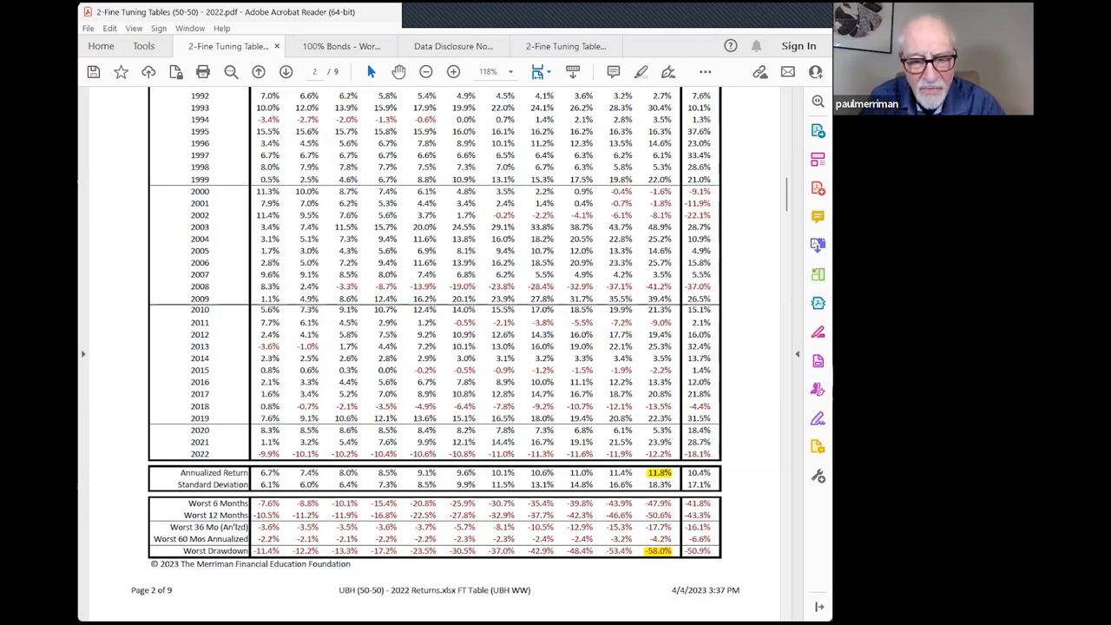
{"action": "mouse_move", "coordinate": [768, 570]}
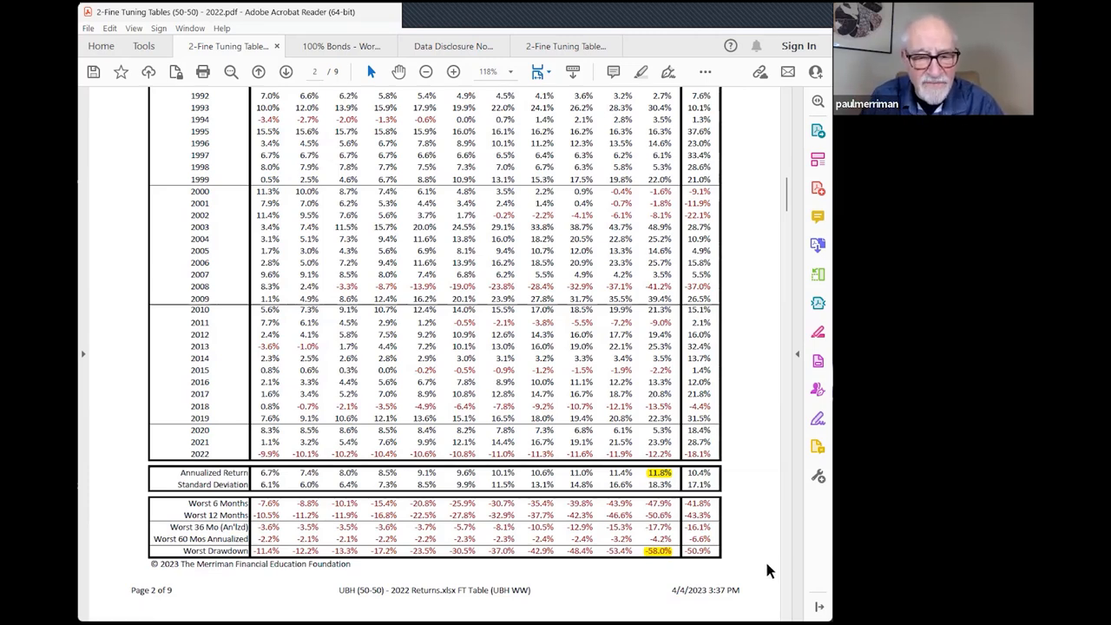
{"action": "mouse_move", "coordinate": [716, 563]}
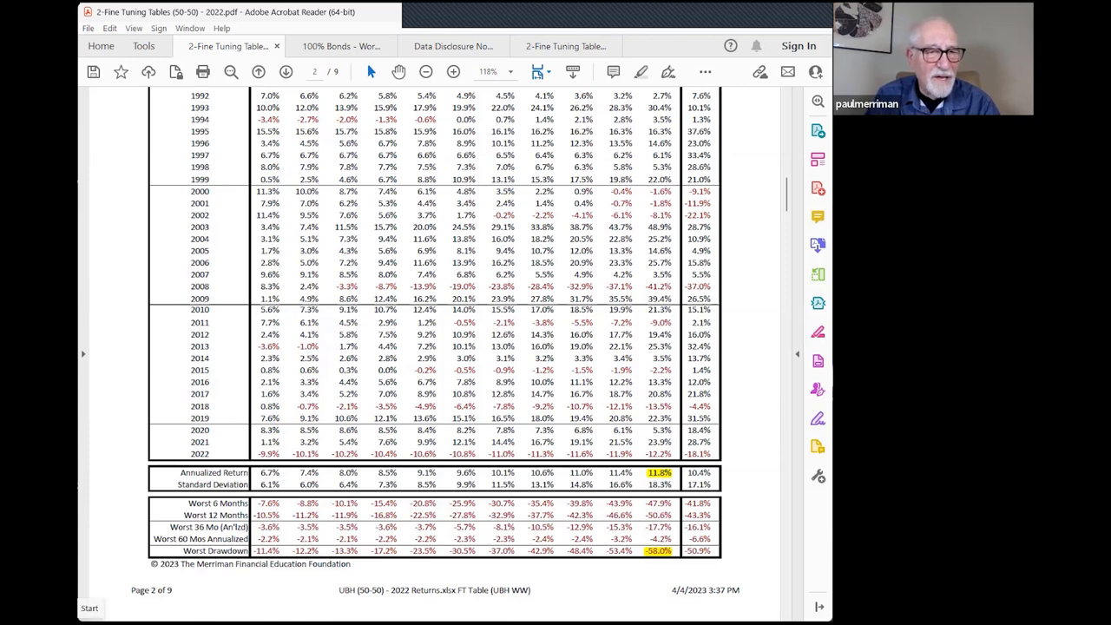
{"action": "mouse_move", "coordinate": [84, 569]}
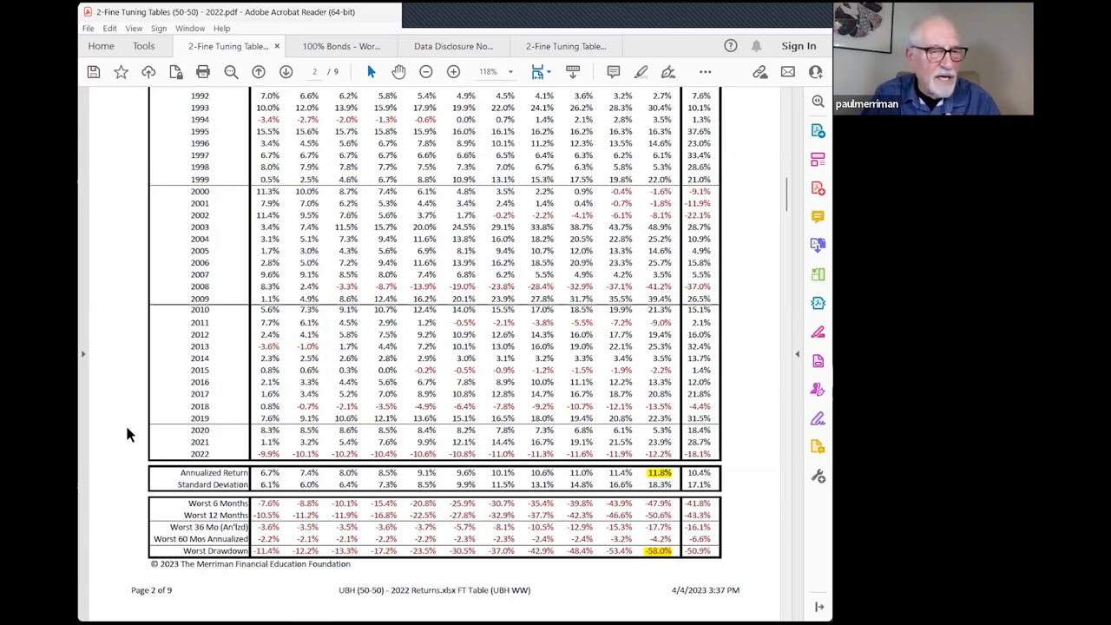
{"action": "mouse_move", "coordinate": [118, 189]}
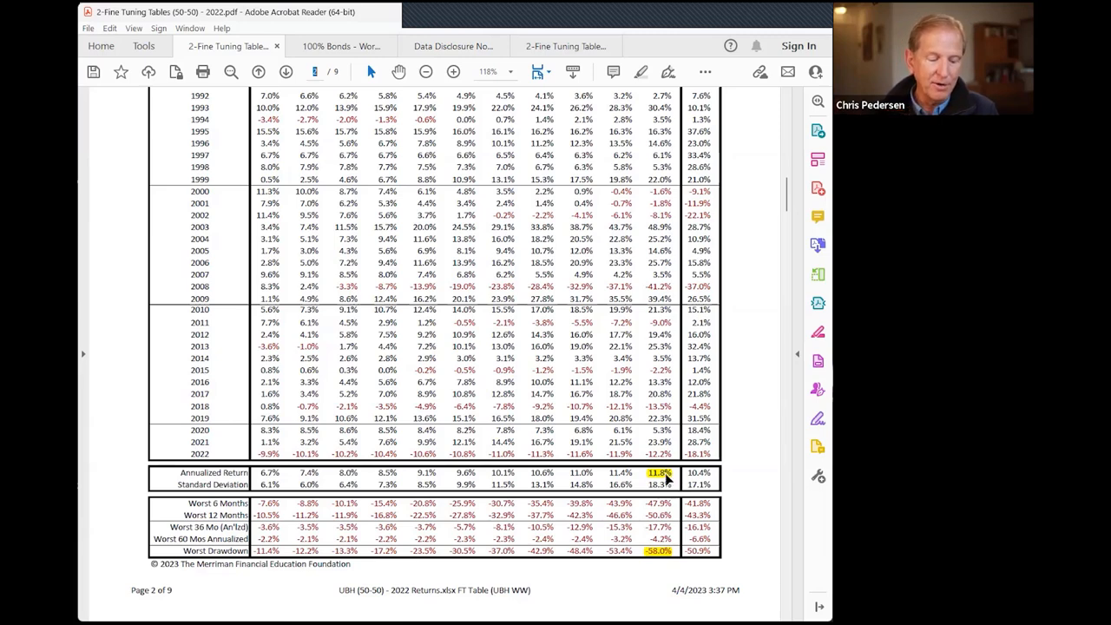
{"action": "mouse_move", "coordinate": [529, 480]}
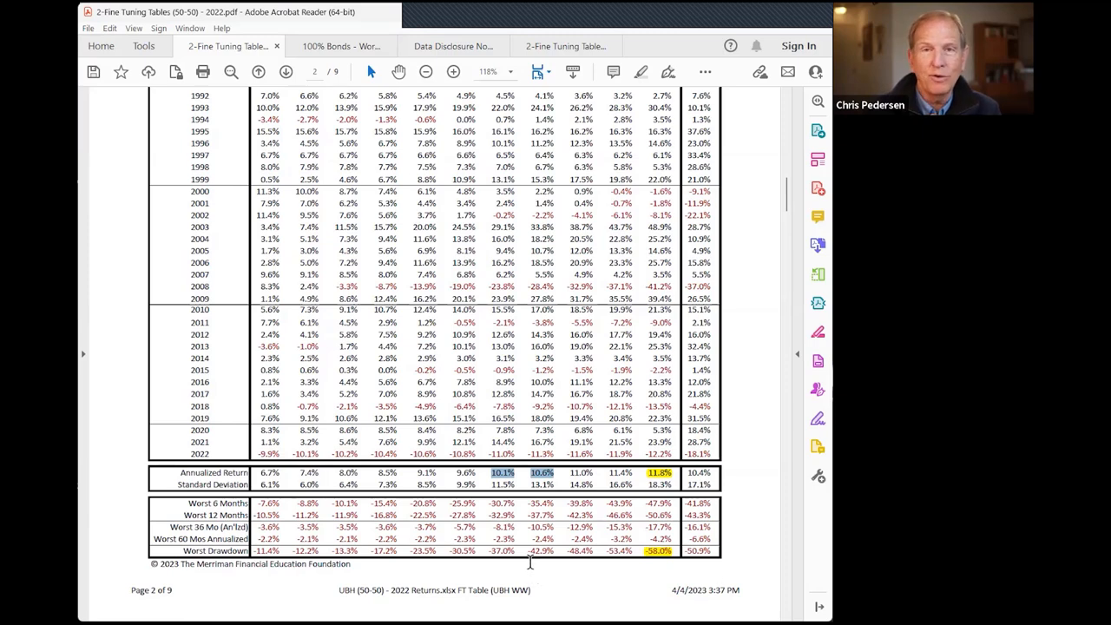
{"action": "mouse_move", "coordinate": [541, 553]}
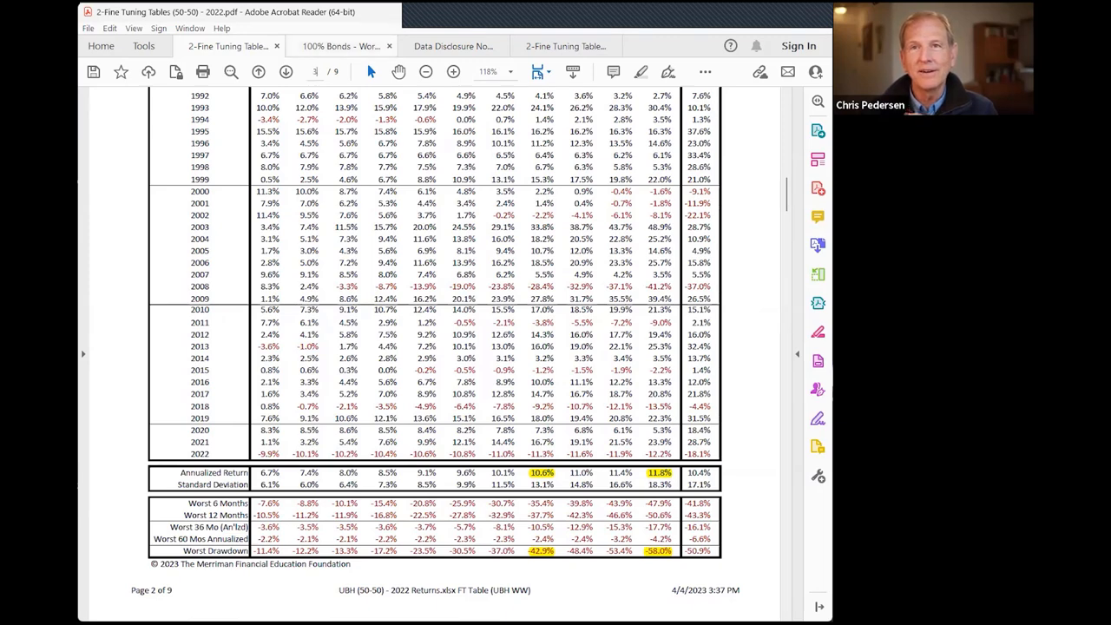
Scroll up to the top of Table B8, the WW 4-Fund Equity (50% US/50% Int'l) table
{"action": "scroll", "scroll_direction": "up", "scroll_amount": 3}
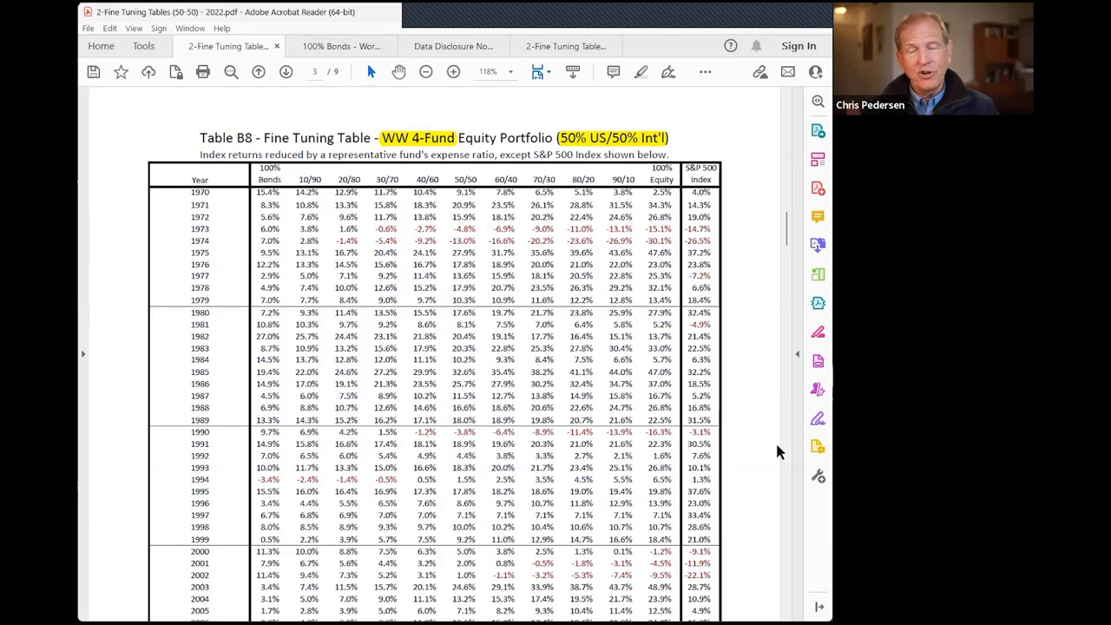
{"action": "mouse_move", "coordinate": [785, 441]}
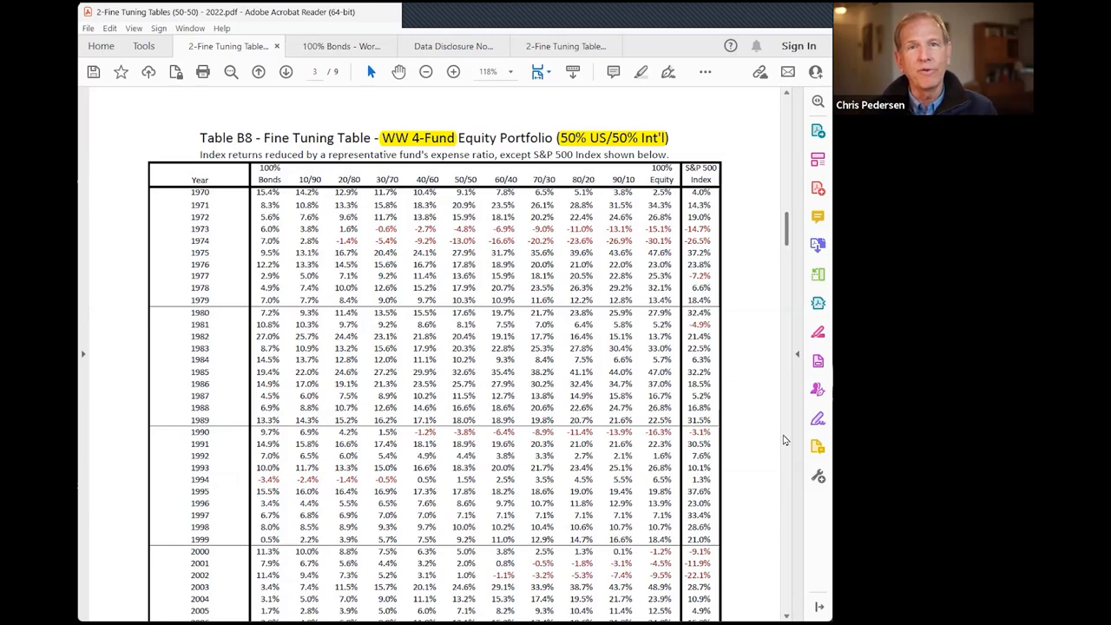
Scroll down through Table B8's yearly returns to its annualized return and standard deviation rows
{"action": "scroll", "scroll_direction": "down", "scroll_amount": 3}
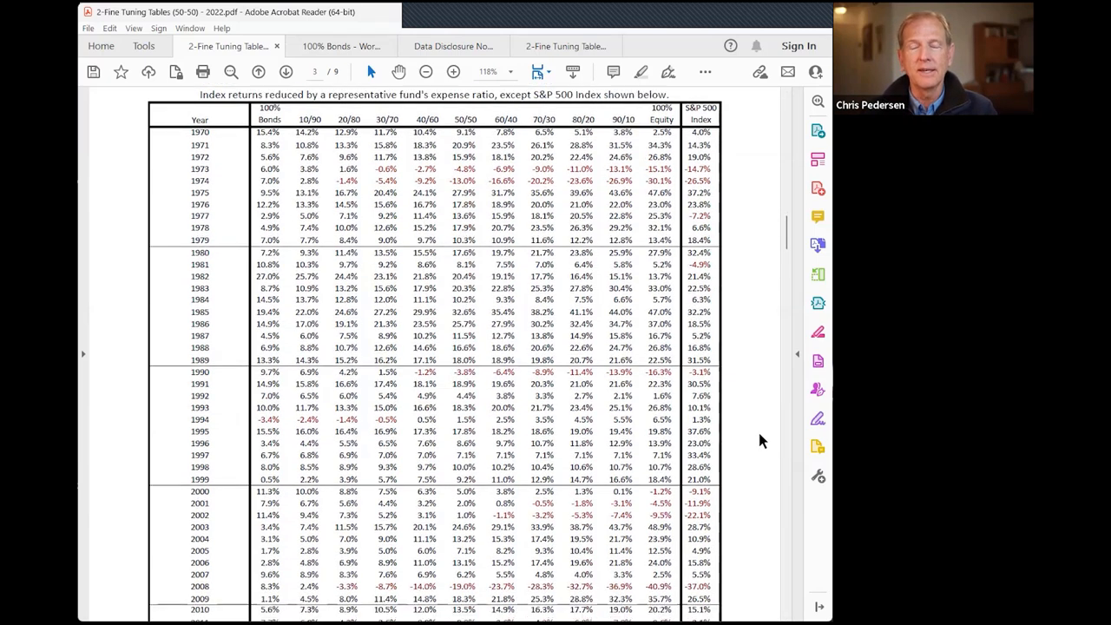
{"action": "scroll", "scroll_direction": "down", "scroll_amount": 3}
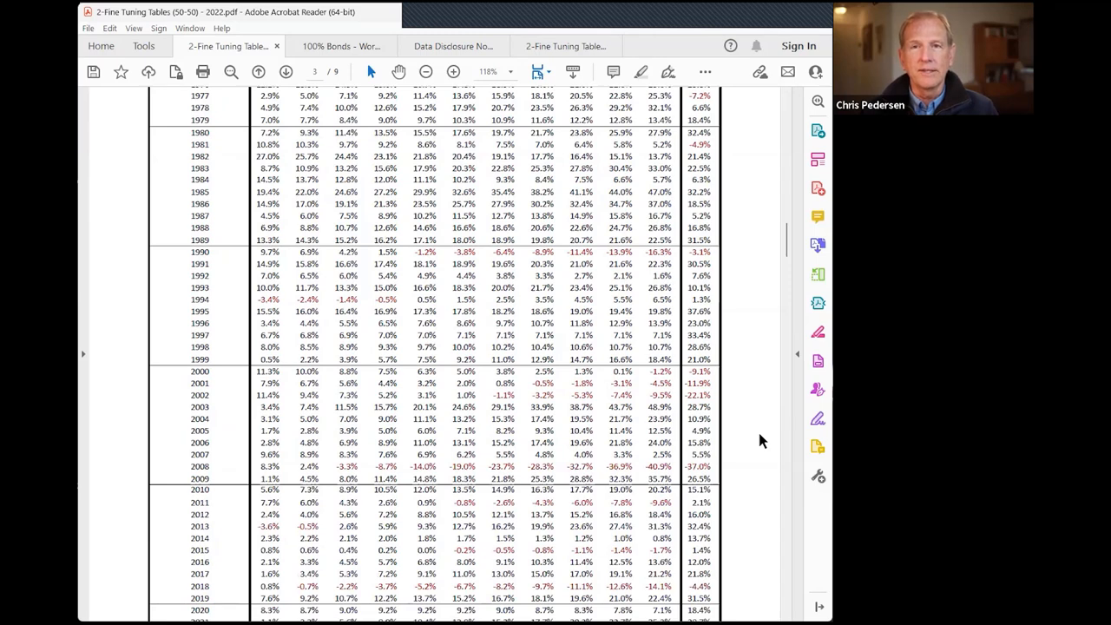
{"action": "scroll", "scroll_direction": "down", "scroll_amount": 3}
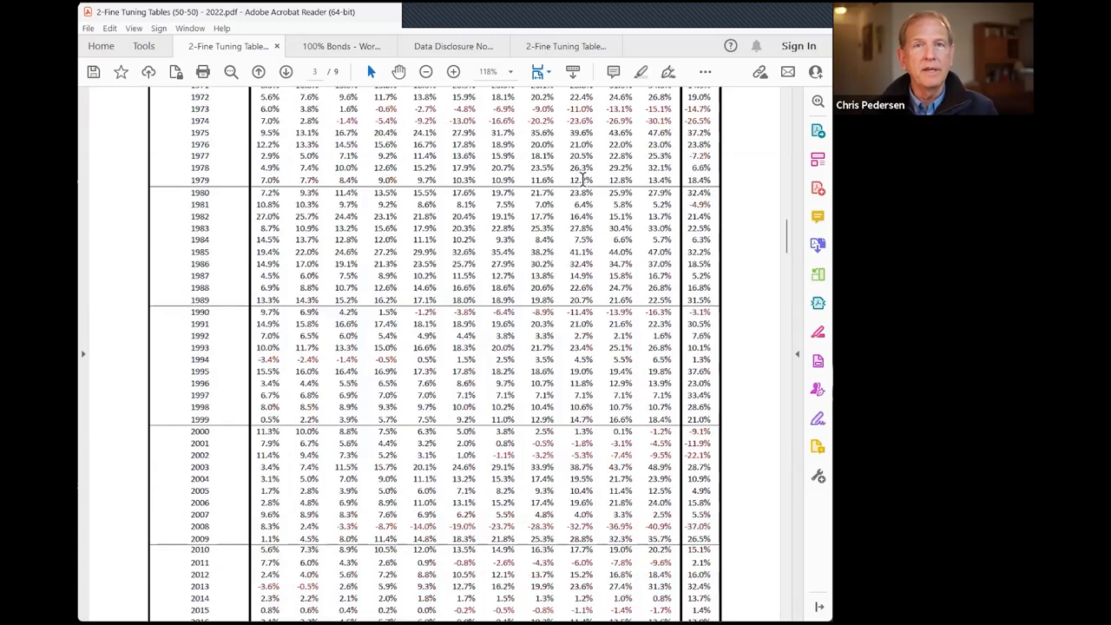
{"action": "mouse_move", "coordinate": [768, 415]}
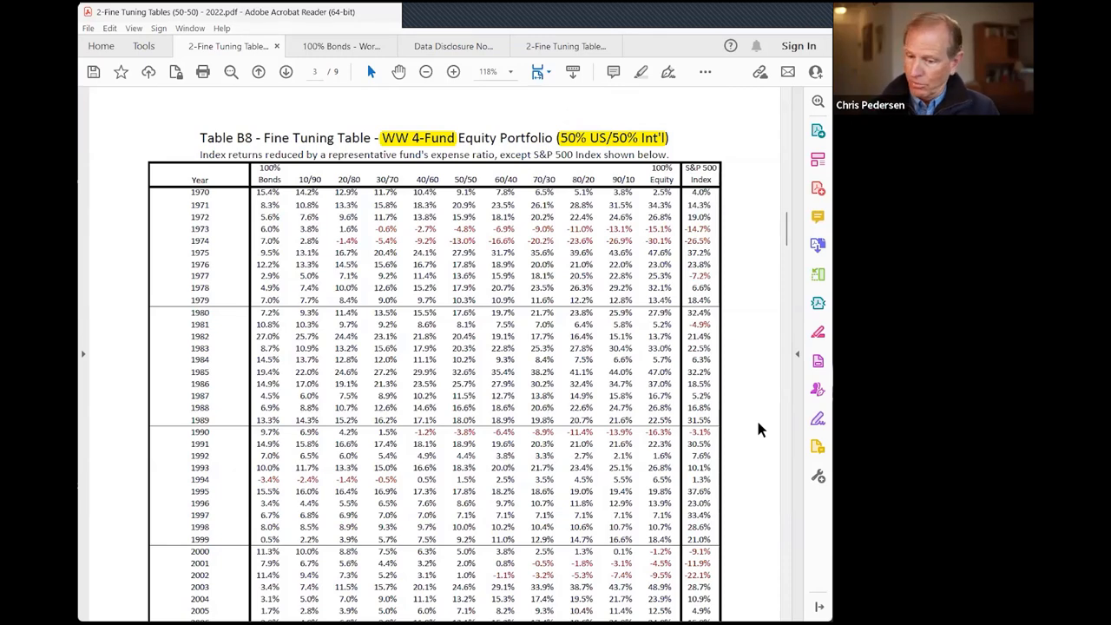
{"action": "scroll", "scroll_direction": "down", "scroll_amount": 3}
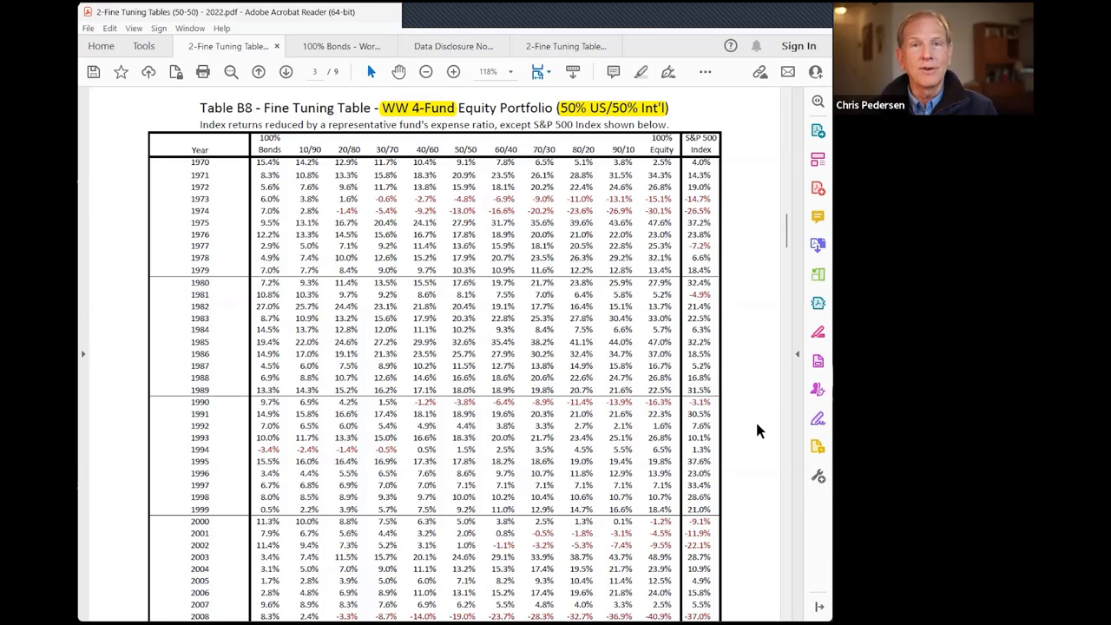
{"action": "mouse_move", "coordinate": [773, 423]}
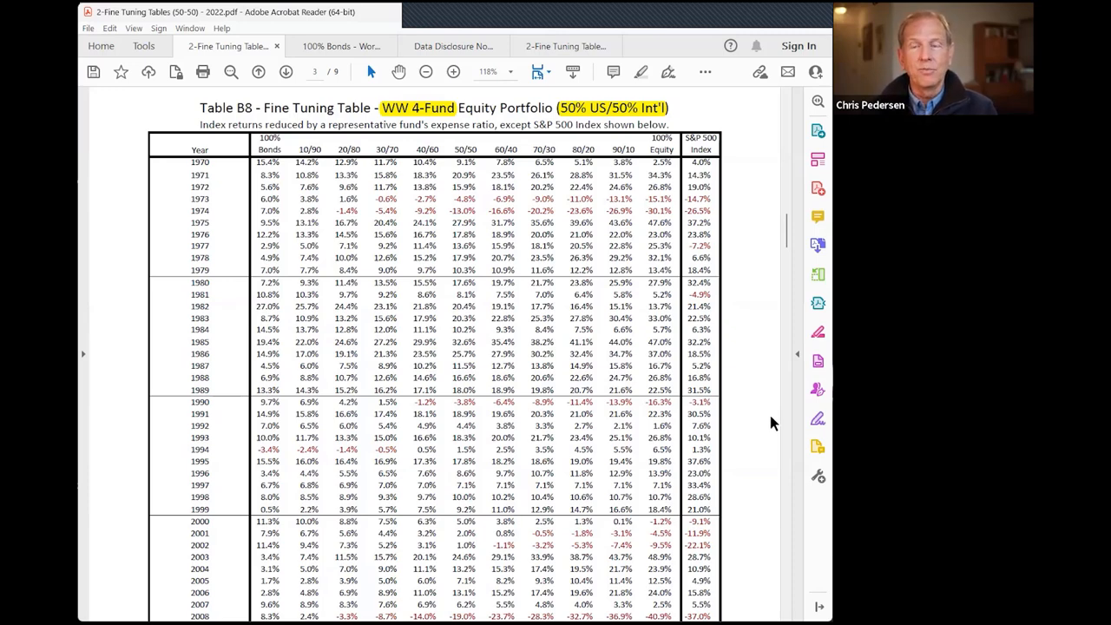
{"action": "scroll", "scroll_direction": "down", "scroll_amount": 3}
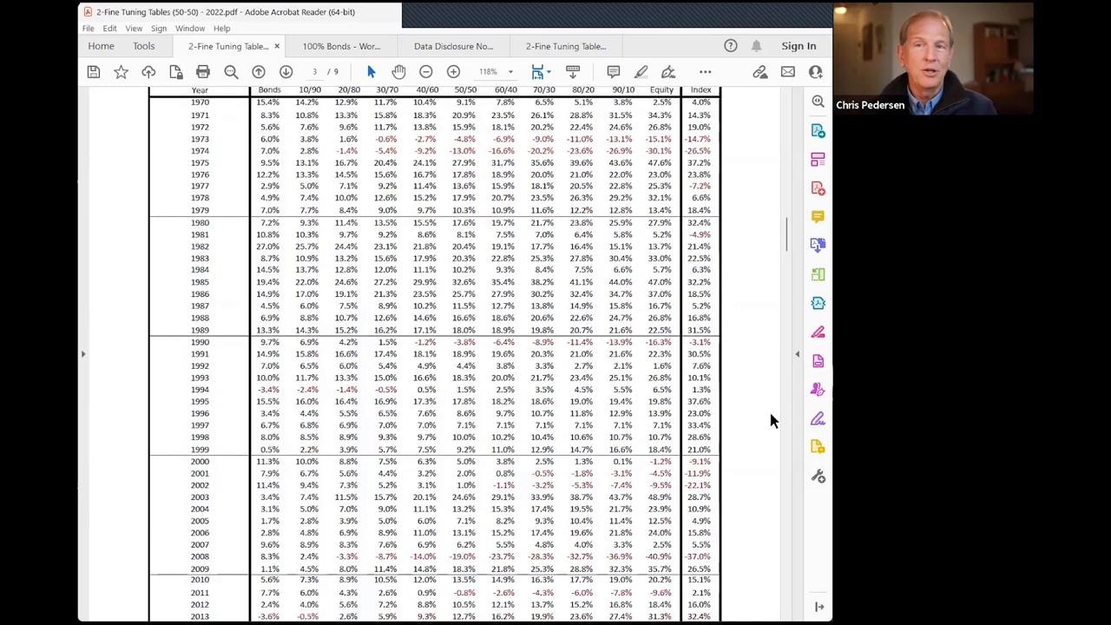
{"action": "scroll", "scroll_direction": "down", "scroll_amount": 3}
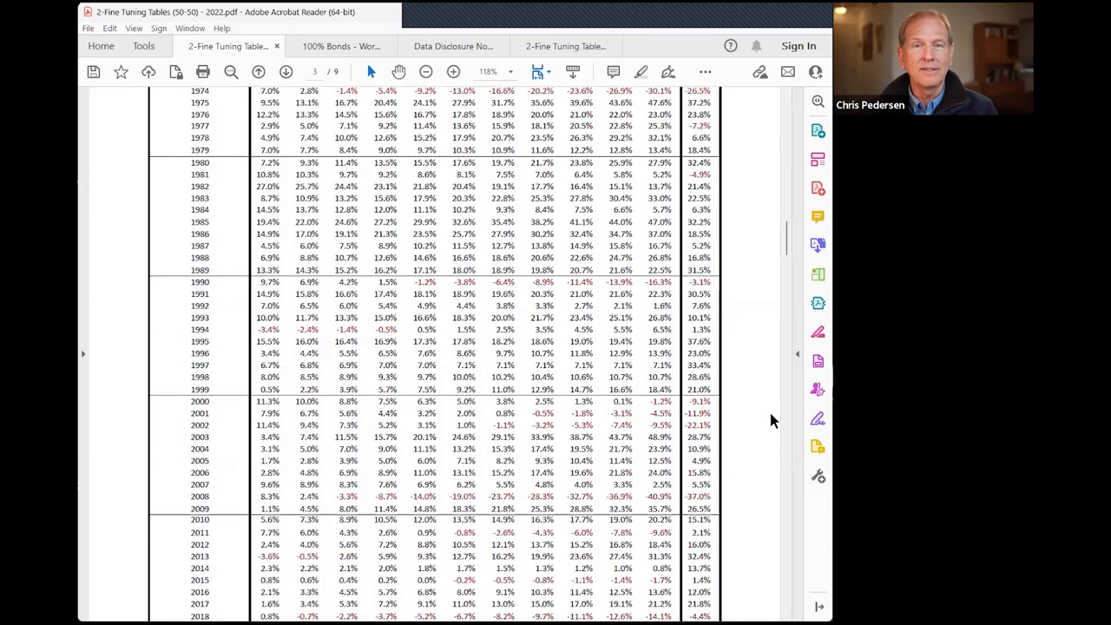
{"action": "scroll", "scroll_direction": "down", "scroll_amount": 3}
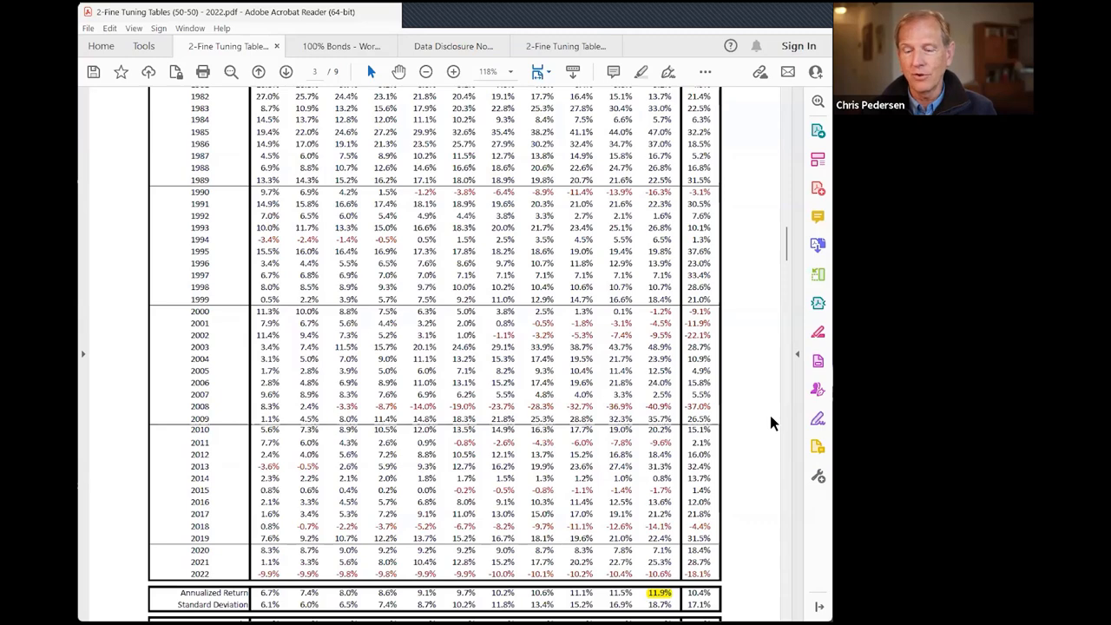
Scroll slightly further so Table B8's worst 6-month, 12-month and drawdown rows and footer show
{"action": "scroll", "scroll_direction": "down", "scroll_amount": 3}
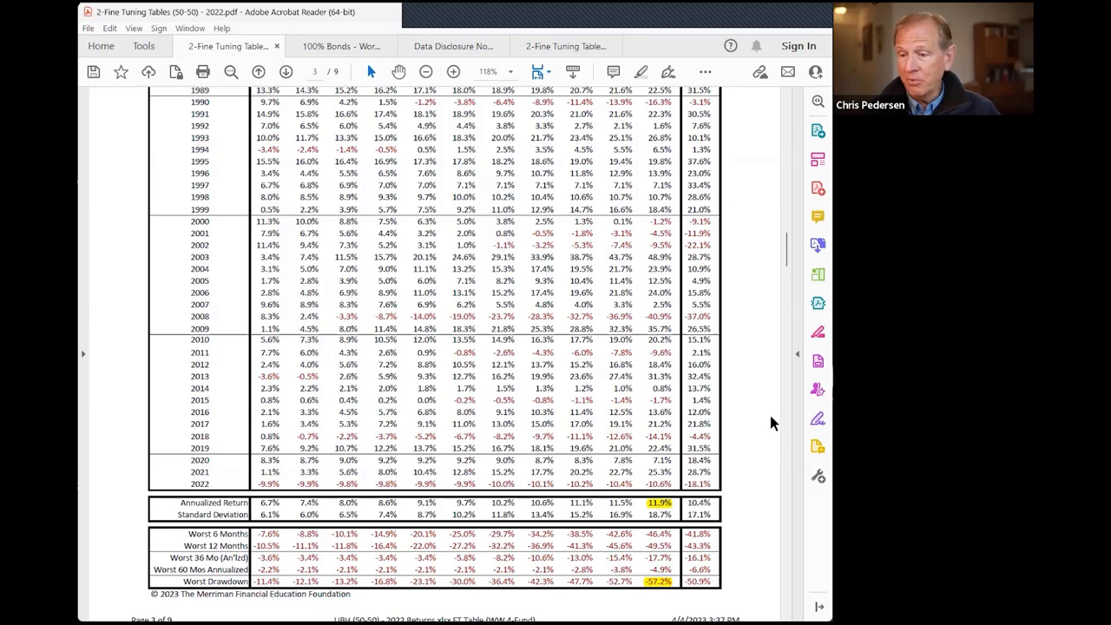
{"action": "mouse_move", "coordinate": [762, 437]}
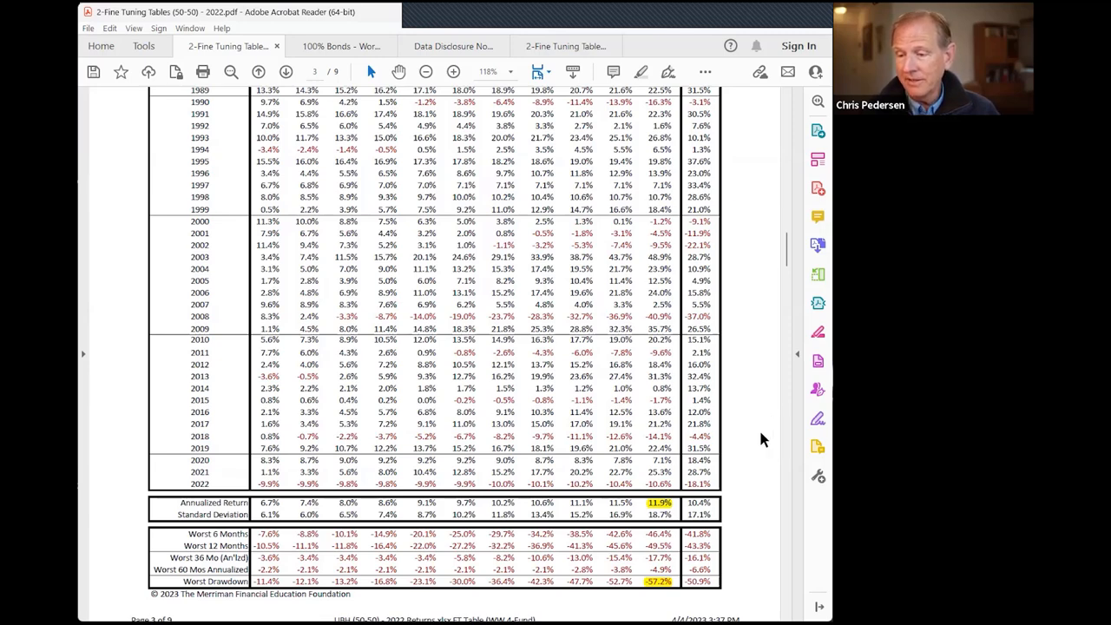
{"action": "mouse_move", "coordinate": [290, 69]}
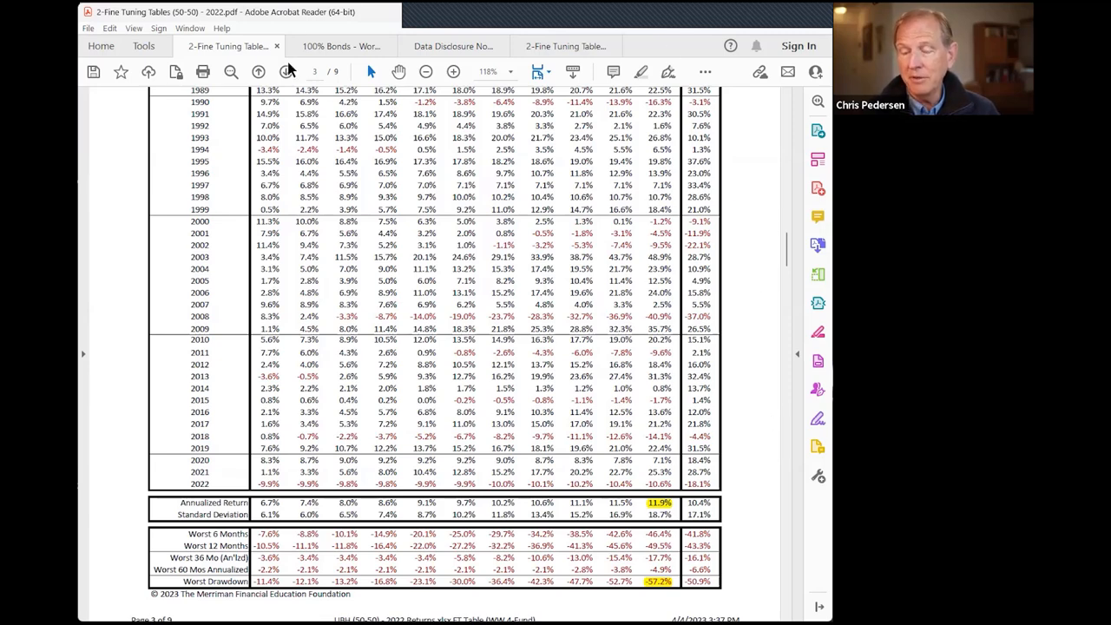
{"action": "mouse_move", "coordinate": [545, 504]}
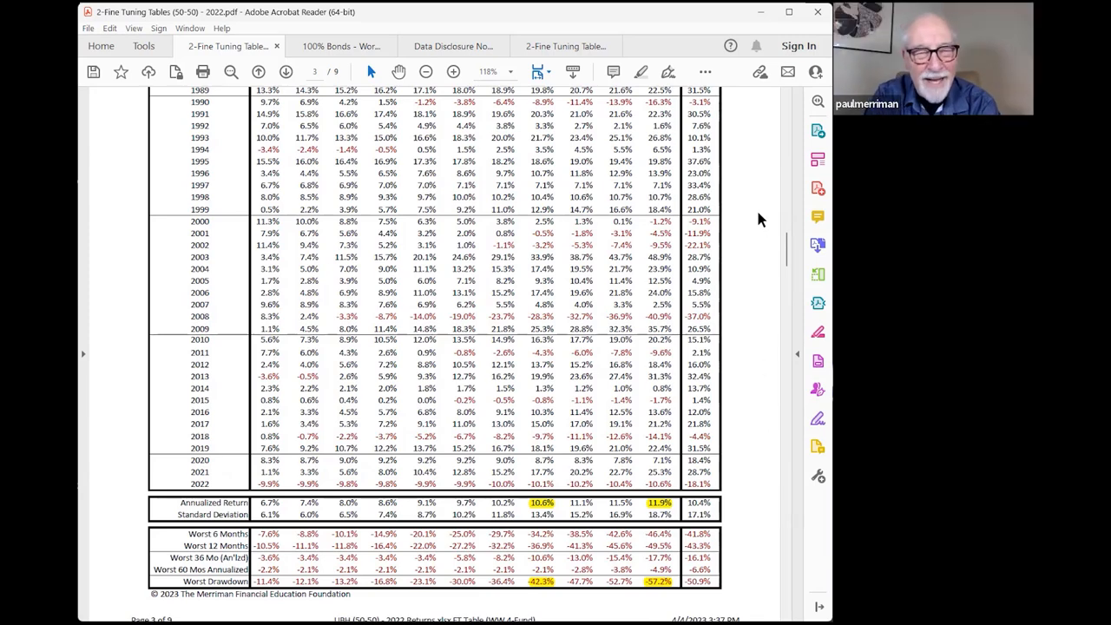
{"action": "mouse_move", "coordinate": [691, 15]}
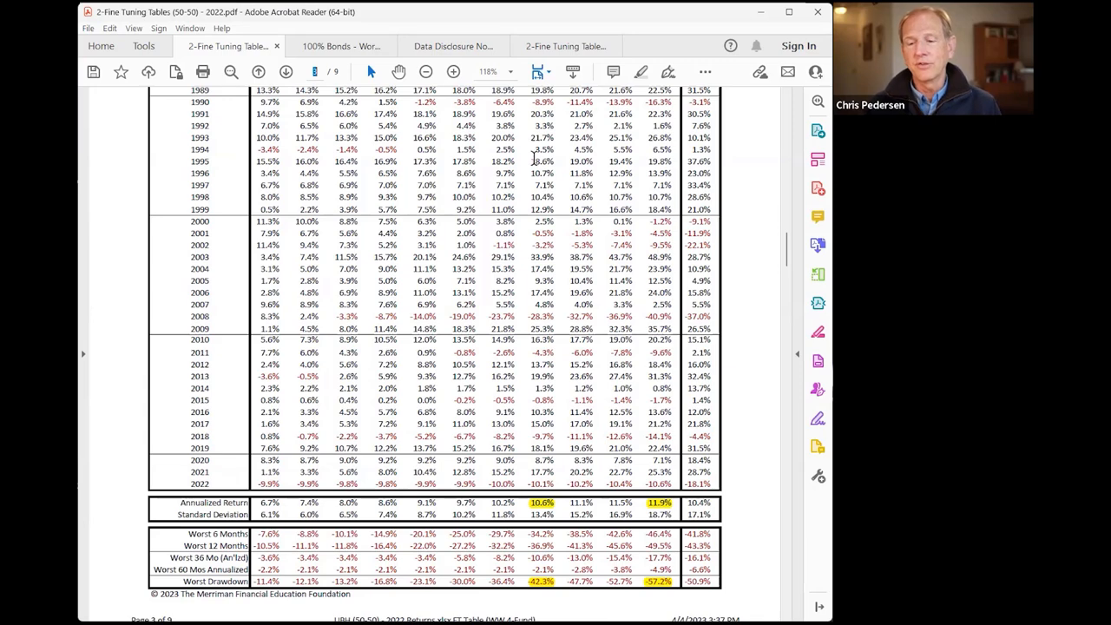
Scroll to the Table B9 heading, the US 4-Fund Equity Portfolio fine-tuning table
{"action": "scroll", "scroll_direction": "up", "scroll_amount": 3}
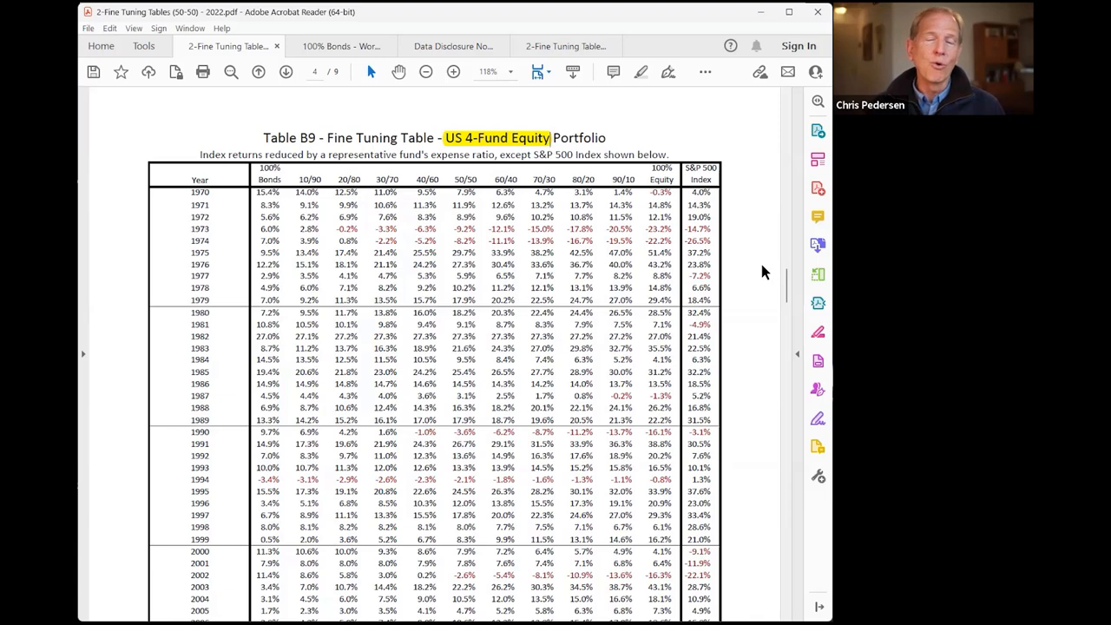
{"action": "mouse_move", "coordinate": [750, 270]}
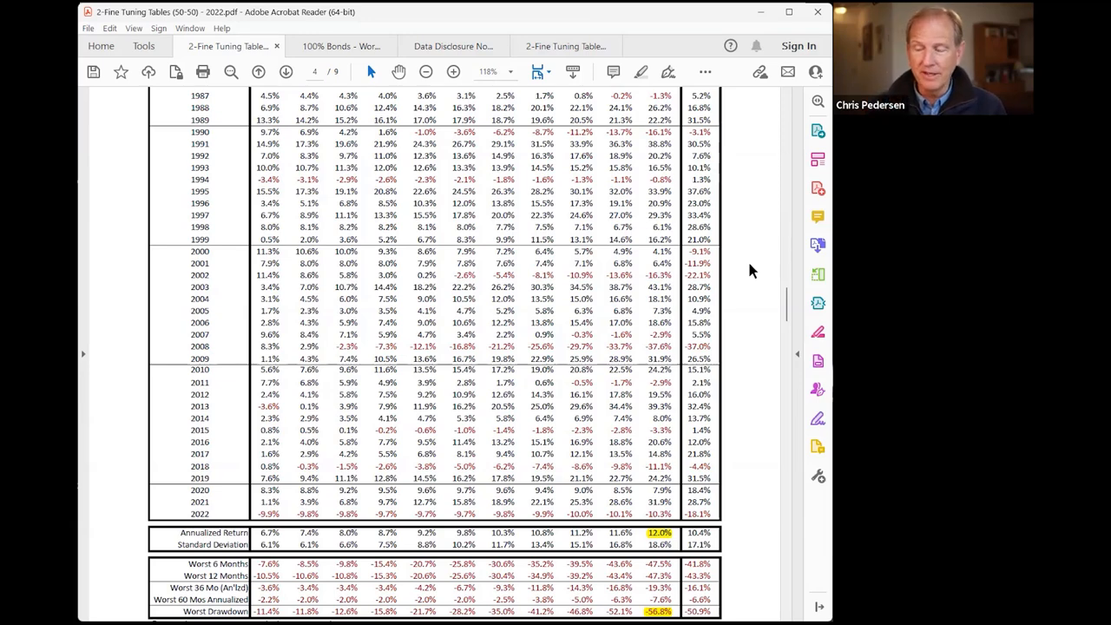
{"action": "mouse_move", "coordinate": [559, 410]}
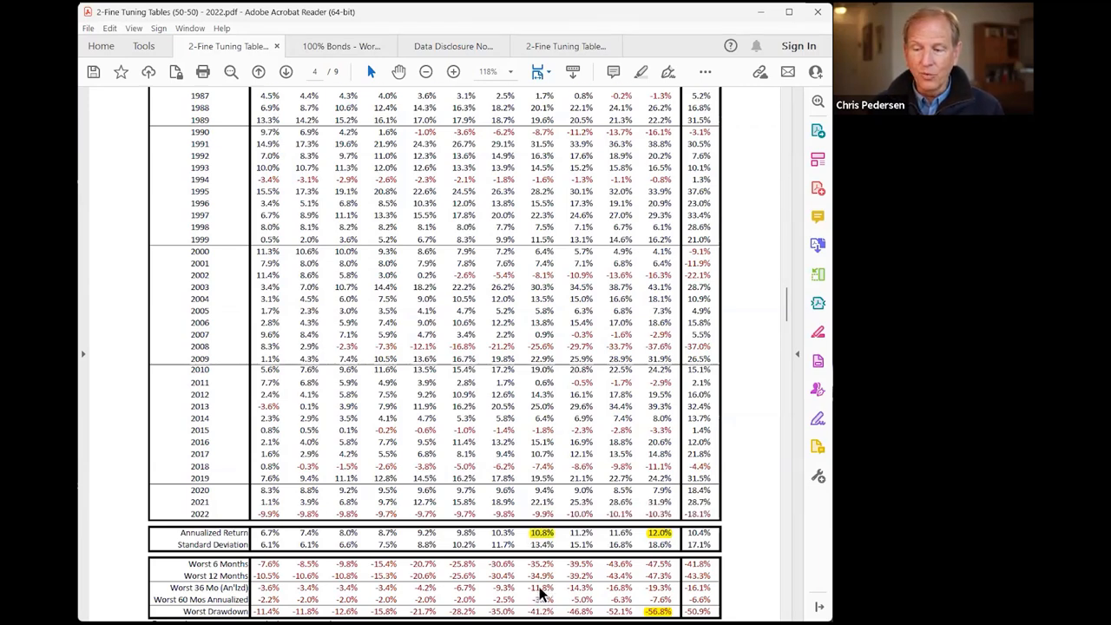
{"action": "scroll", "scroll_direction": "down", "scroll_amount": 3}
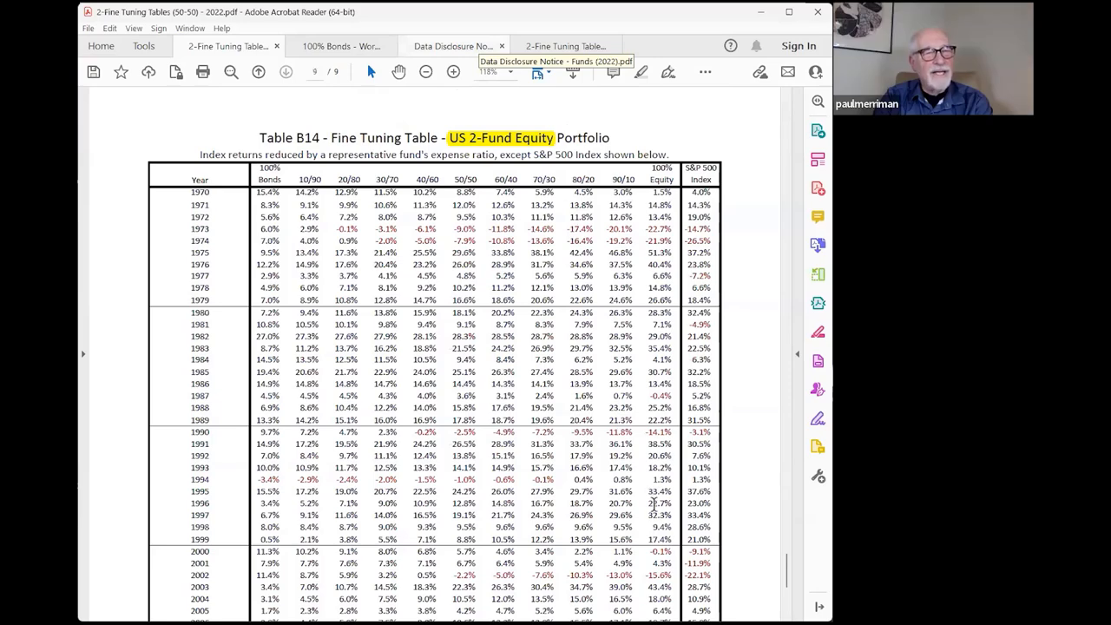
Scroll to Table B14's summary rows and highlight the 12.2% all-equity annualized return in yellow
{"action": "scroll", "scroll_direction": "down", "scroll_amount": 3}
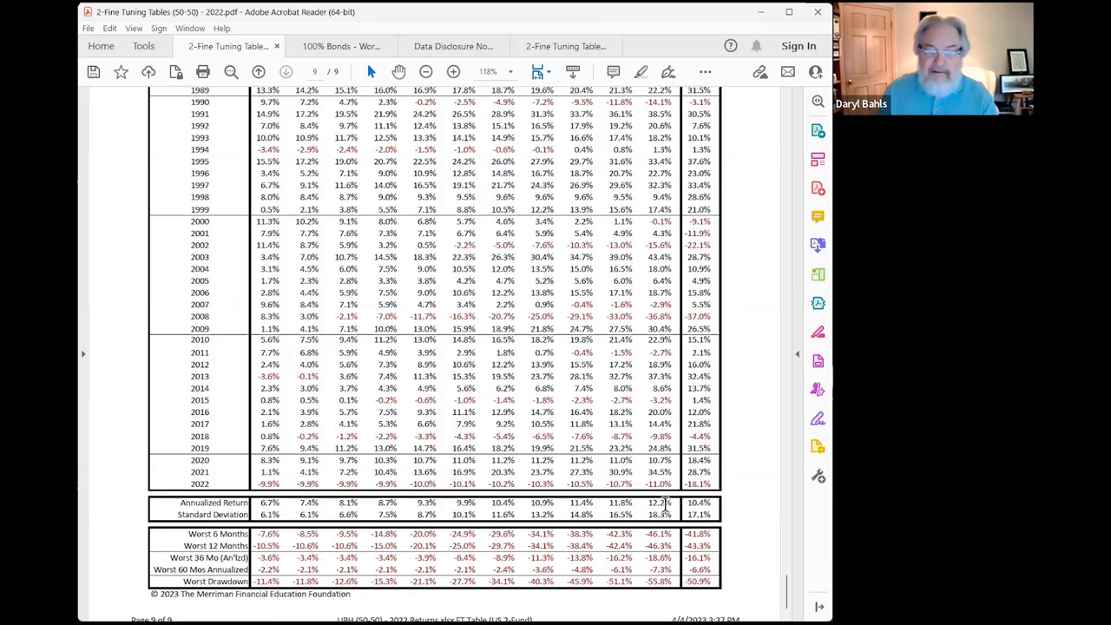
{"action": "double_click", "coordinate": [660, 503]}
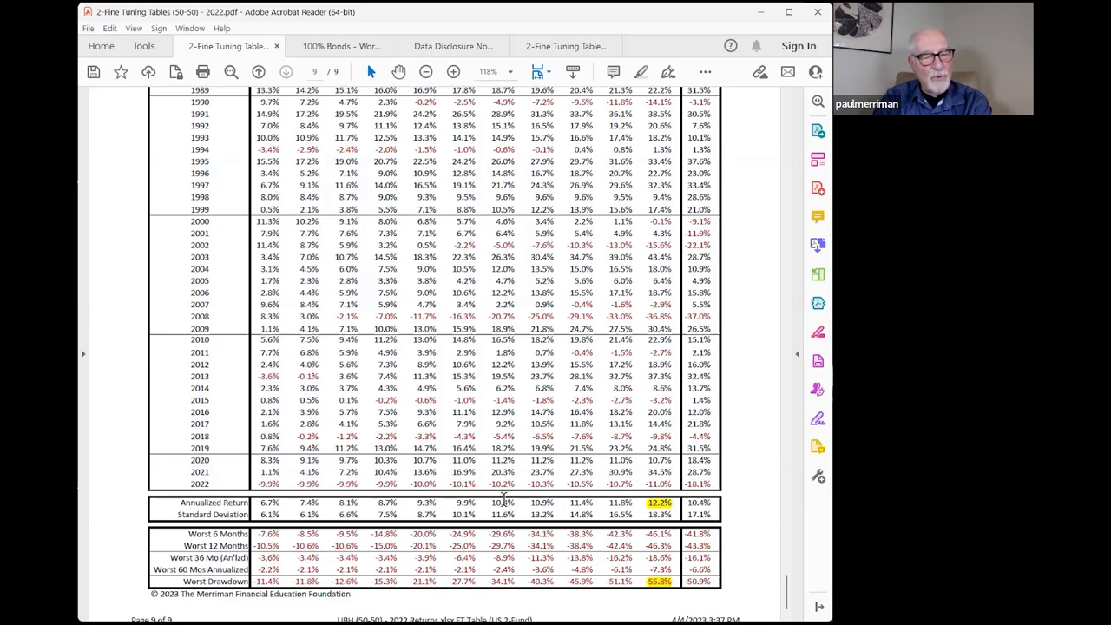
{"action": "mouse_move", "coordinate": [529, 488]}
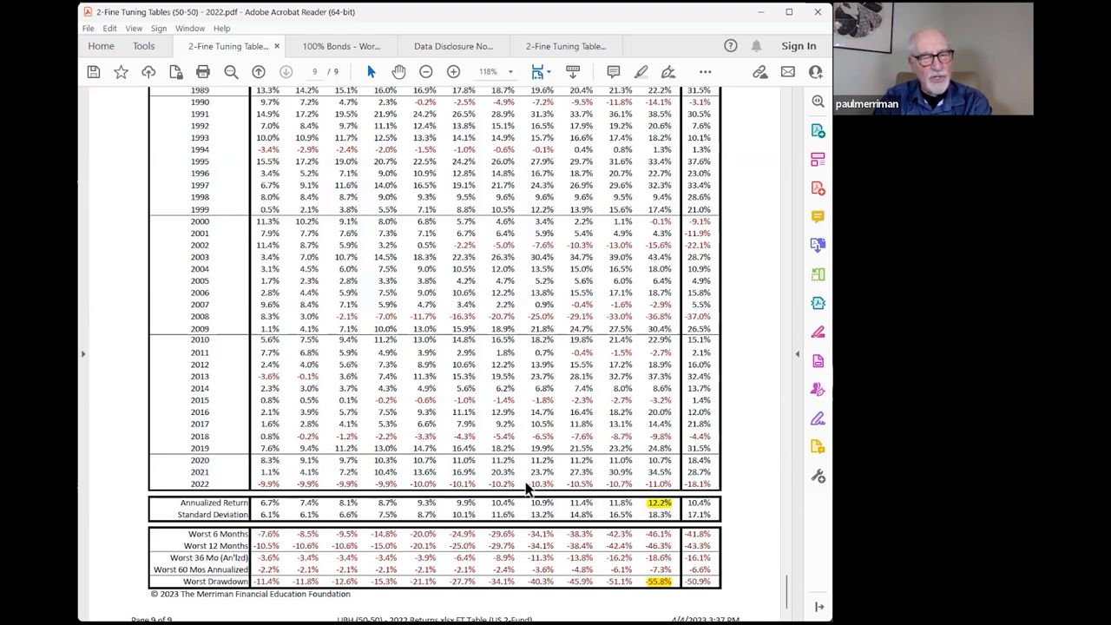